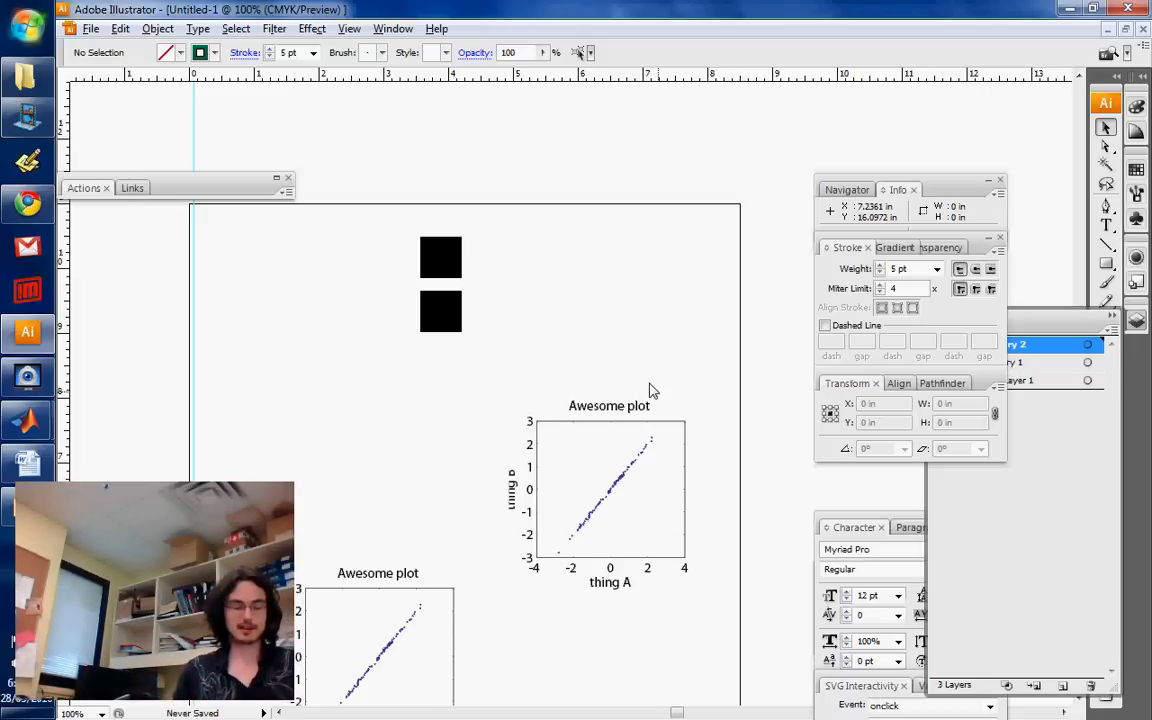
mouse_move(670, 343)
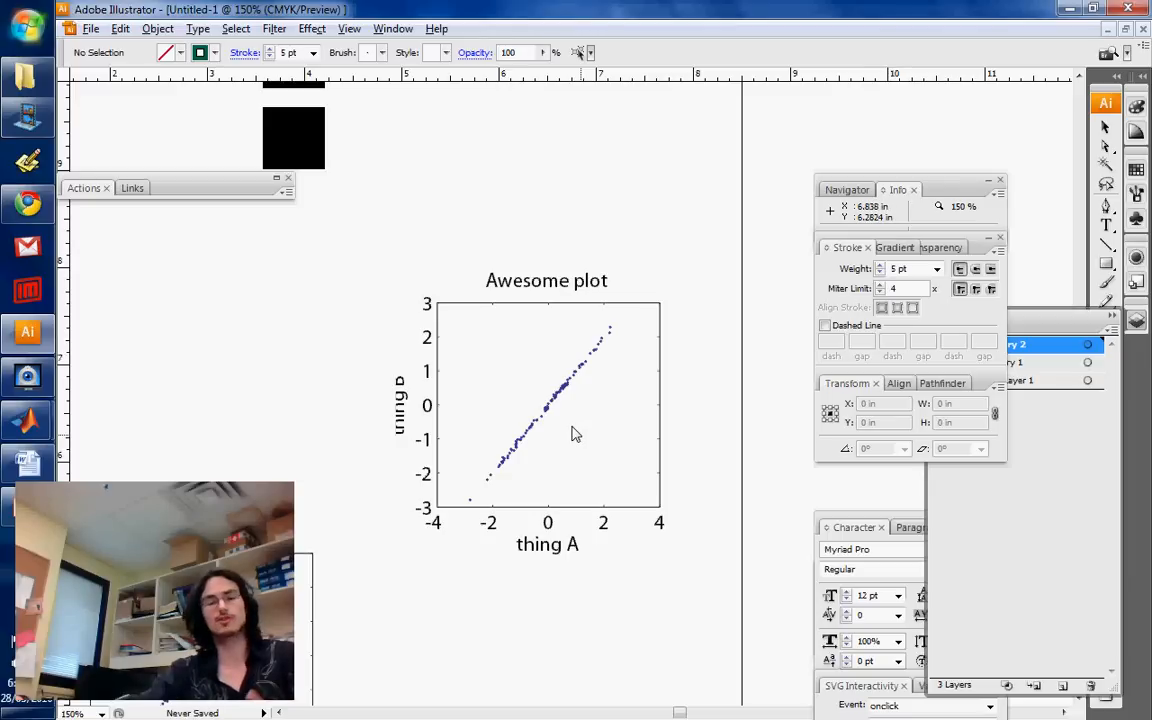
mouse_move(528, 418)
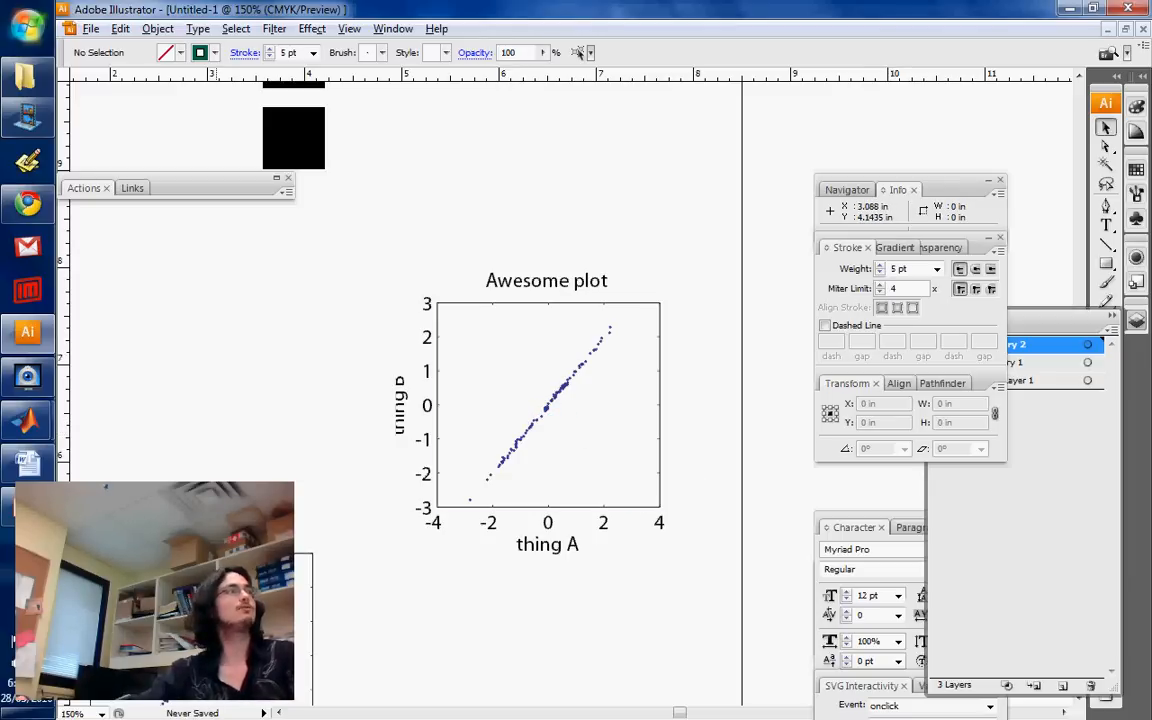
mouse_move(603, 578)
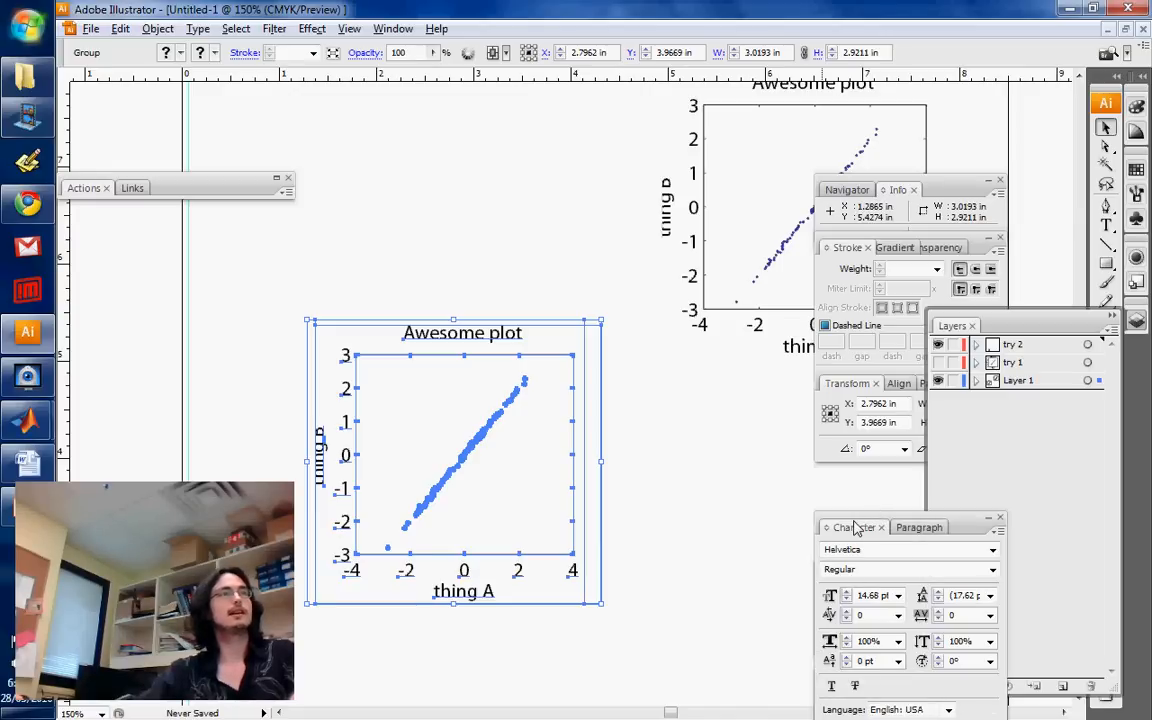
mouse_move(678, 401)
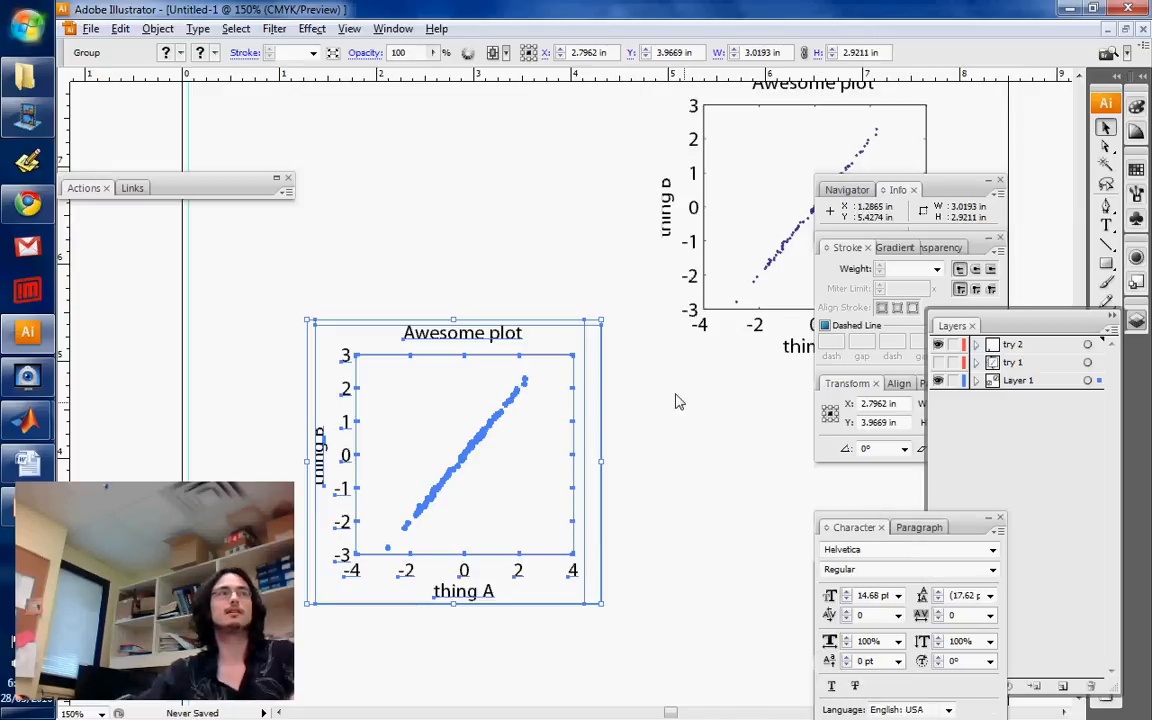
left_click(393, 28)
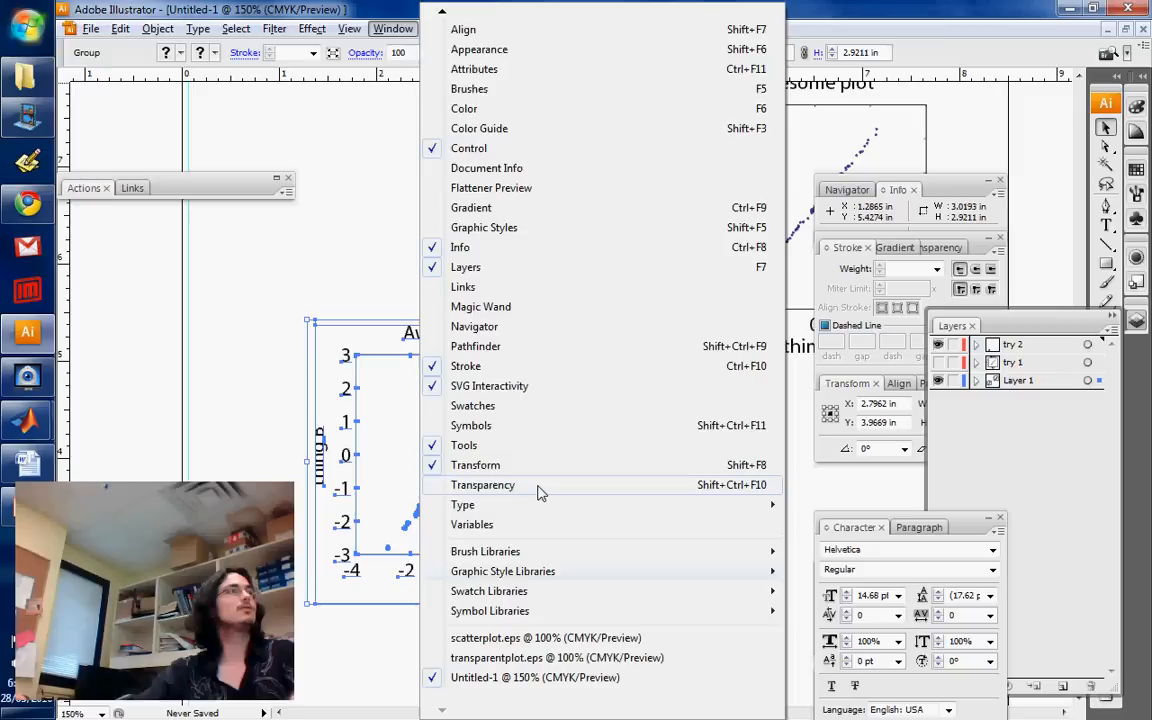
mouse_move(462, 504)
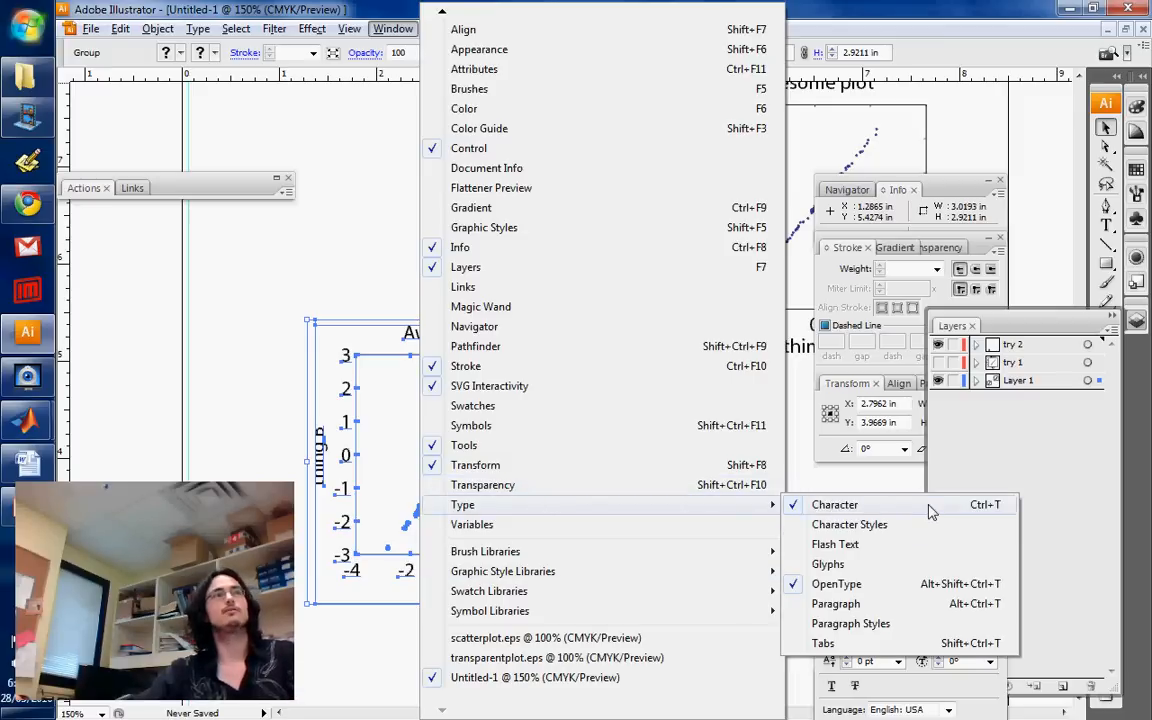
left_click(834, 504)
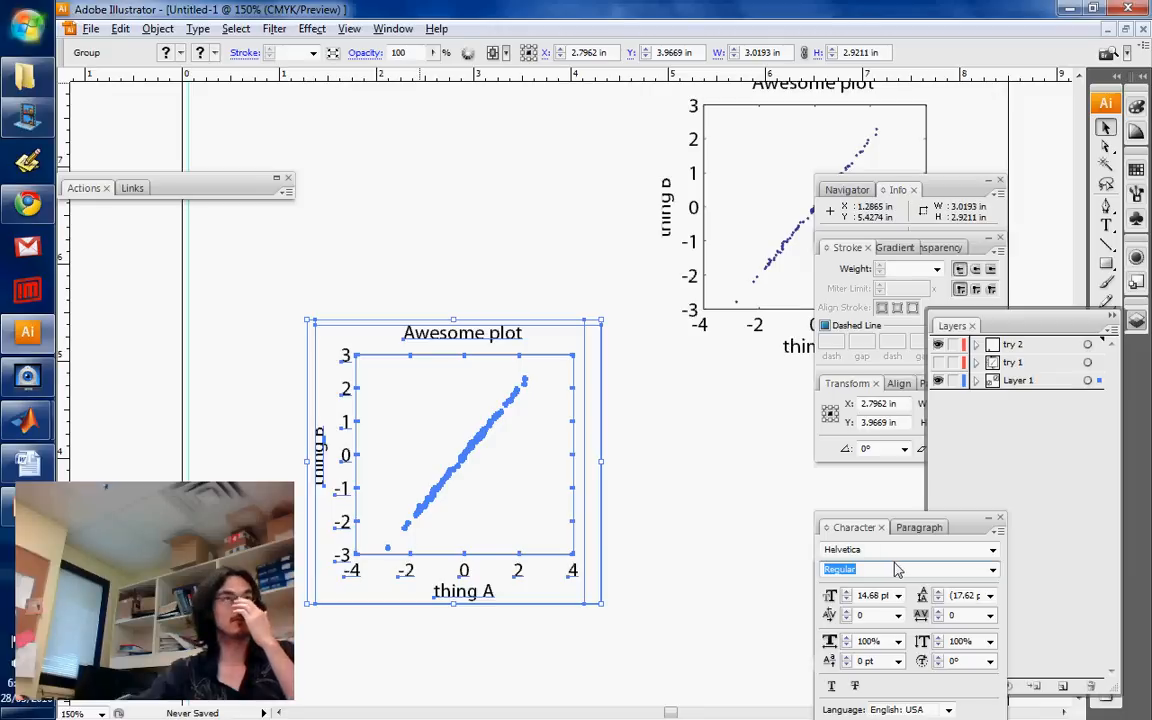
left_click(896, 595)
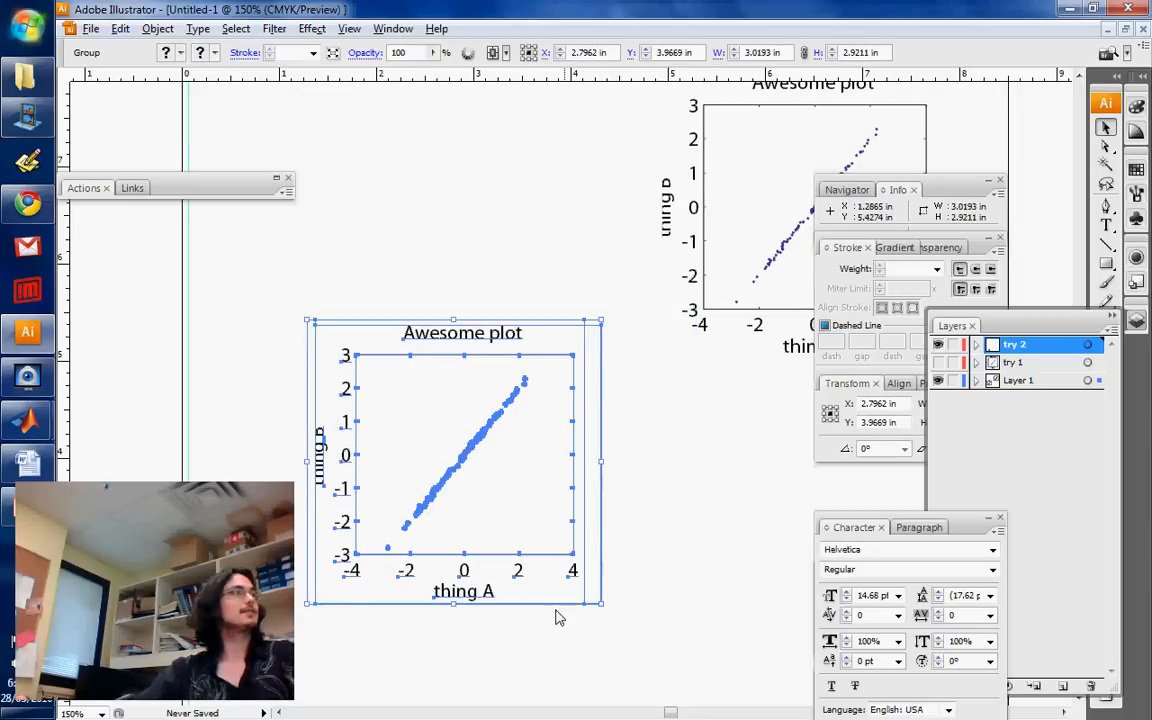
Step: Stretch the Awesome plot to about 4.59 in wide, unstretch its text, and shift it up-left
left_click_drag(453, 460, 453, 525)
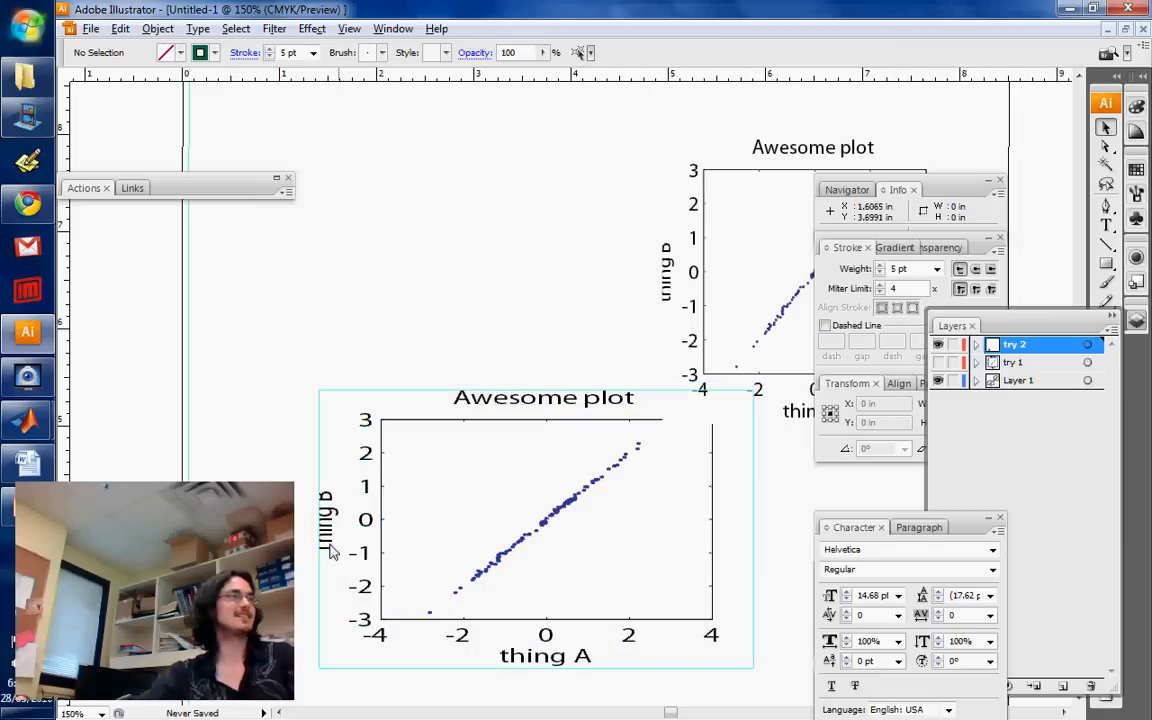
left_click(535, 520)
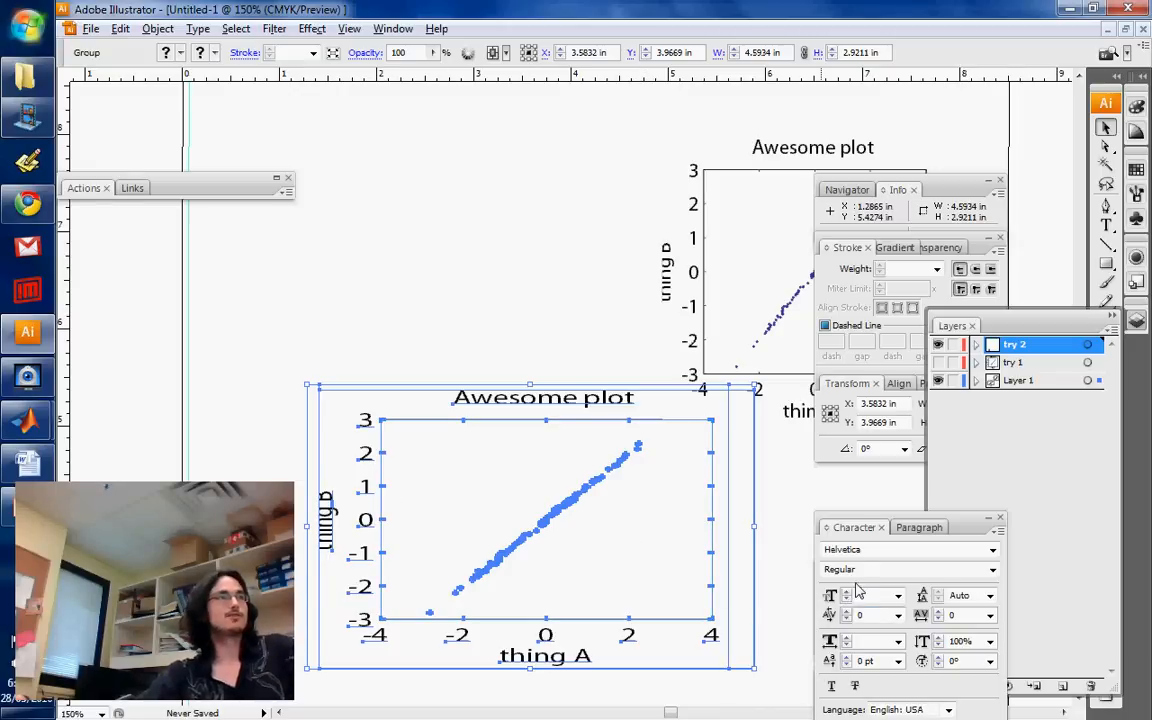
left_click(897, 595)
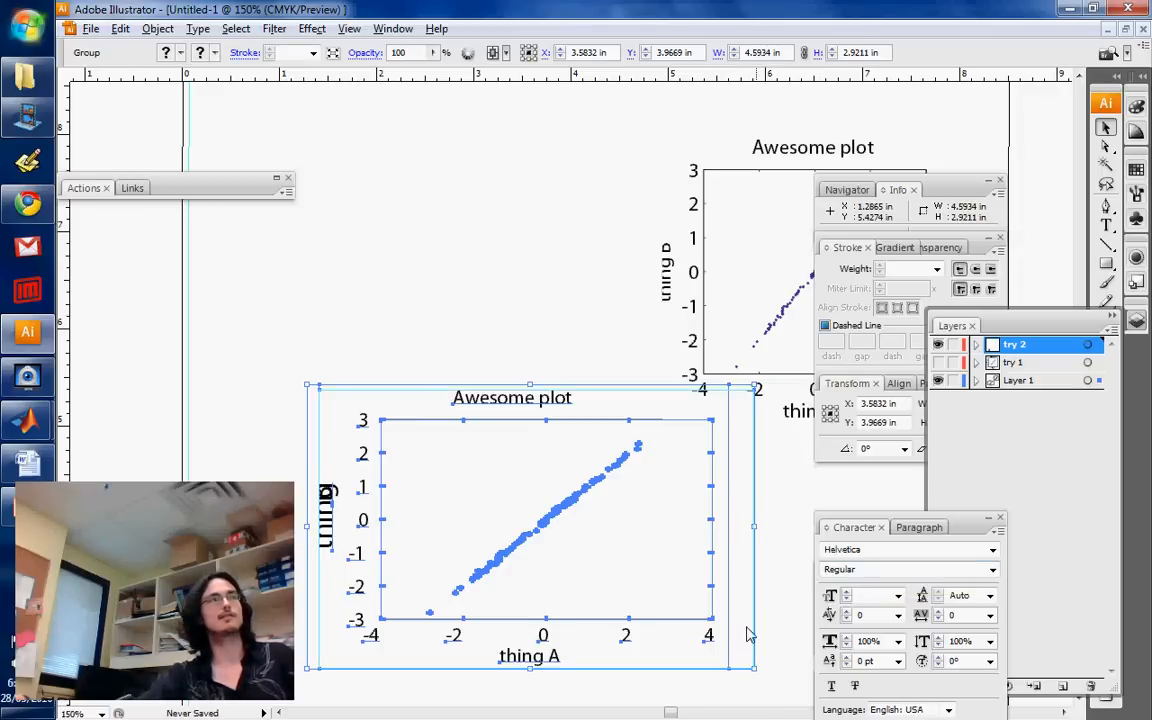
mouse_move(762, 570)
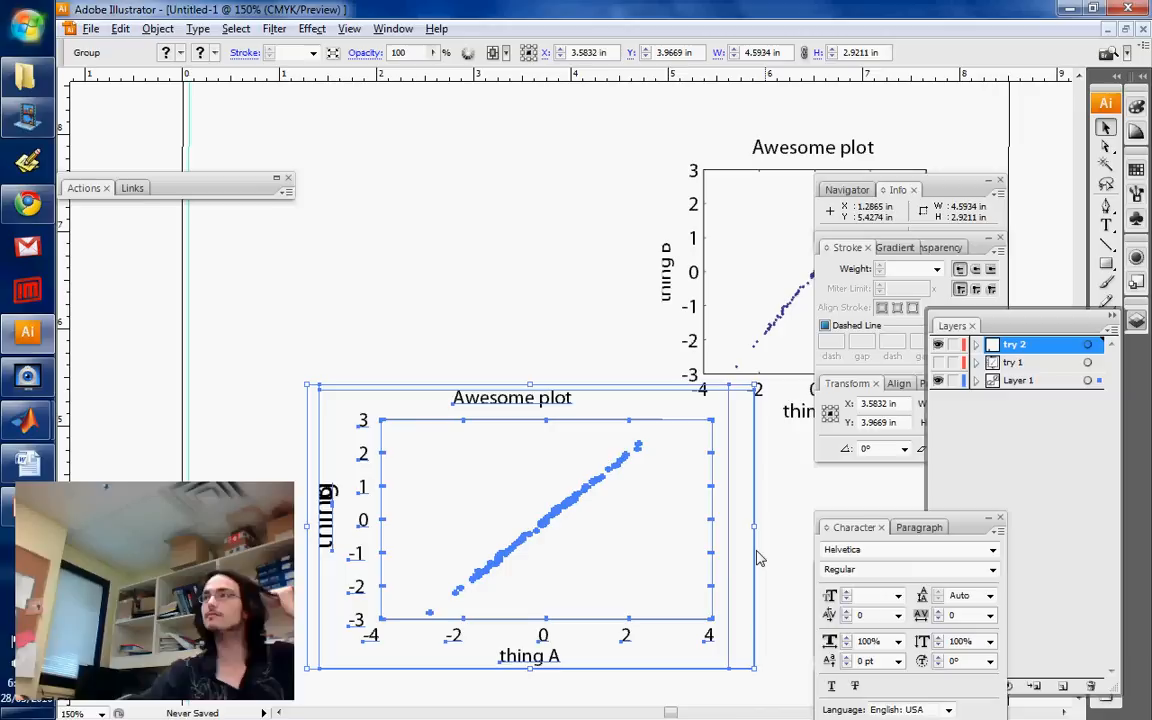
mouse_move(600, 504)
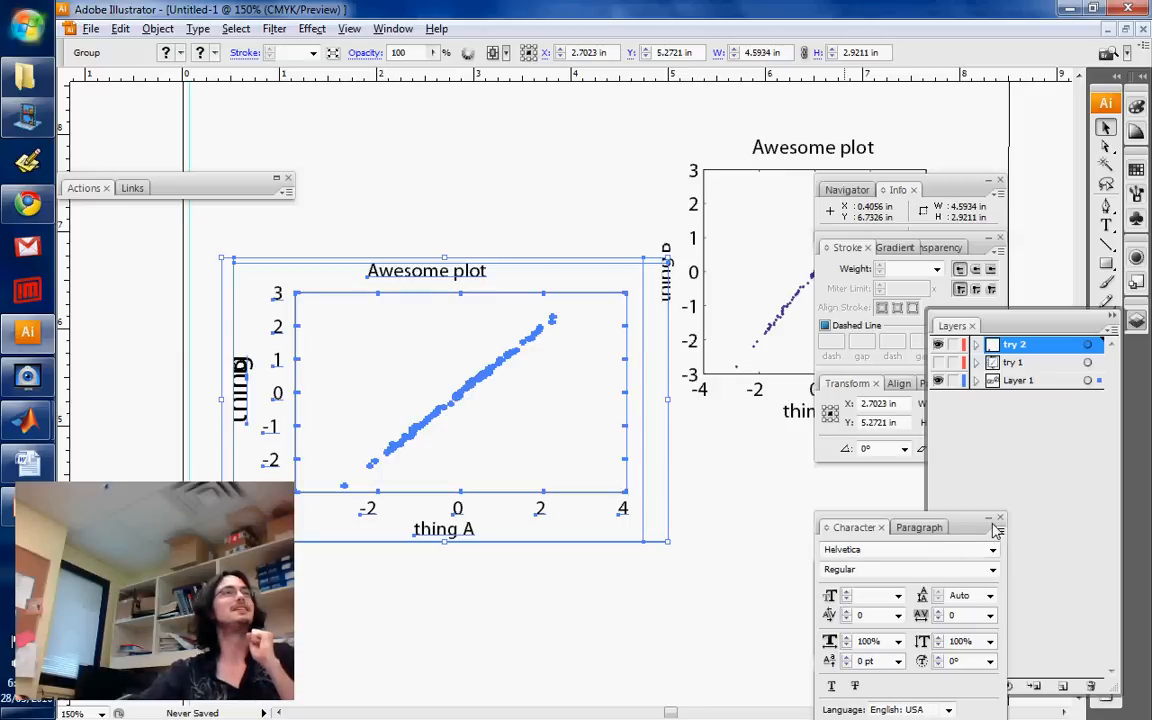
left_click(995, 527)
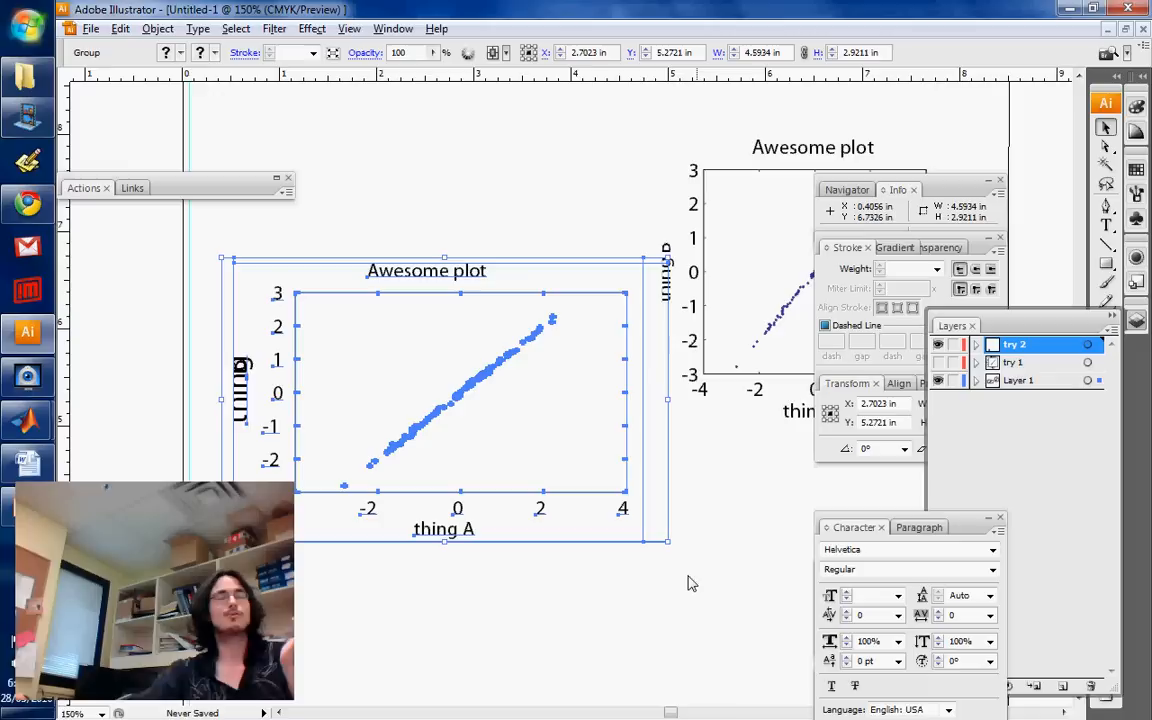
mouse_move(697, 583)
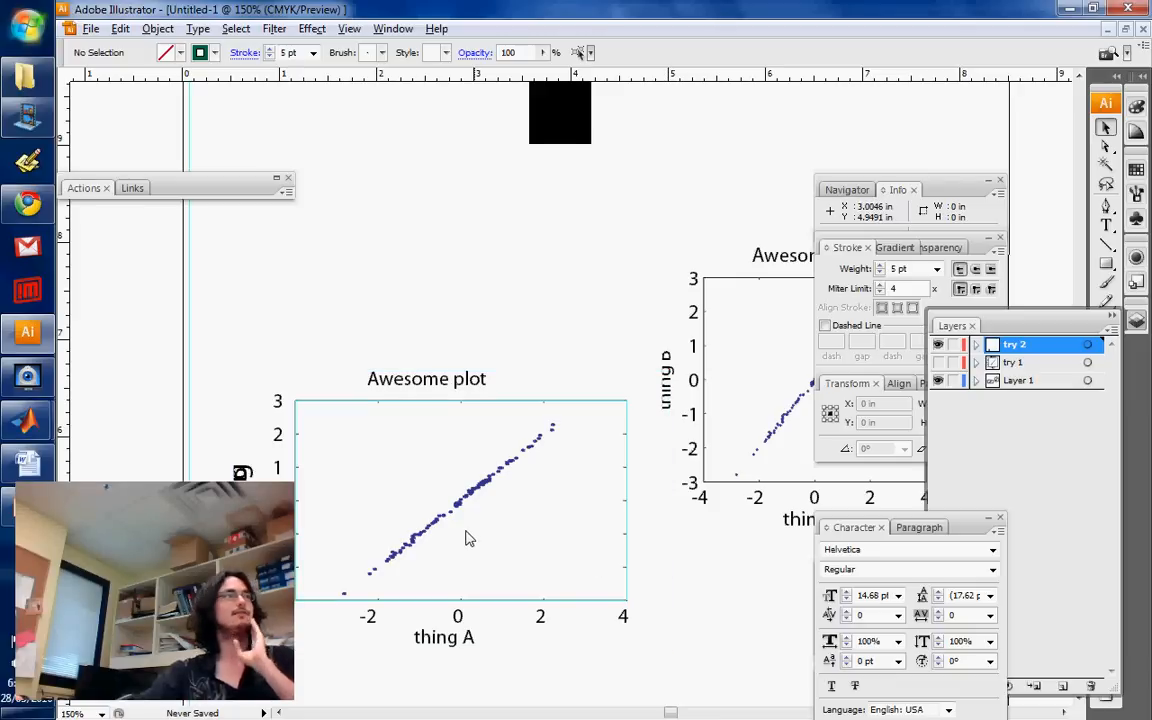
mouse_move(747, 532)
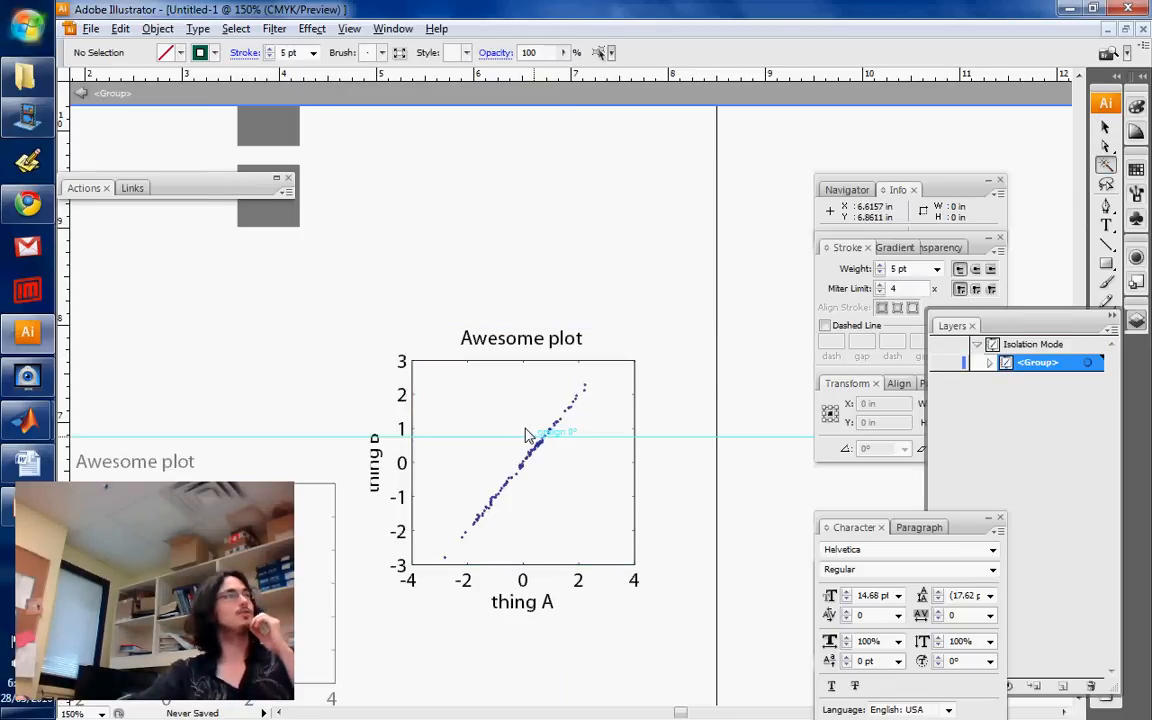
Step: Isolate the original small-dot Awesome plot group and select its scatter dots
left_click(530, 435)
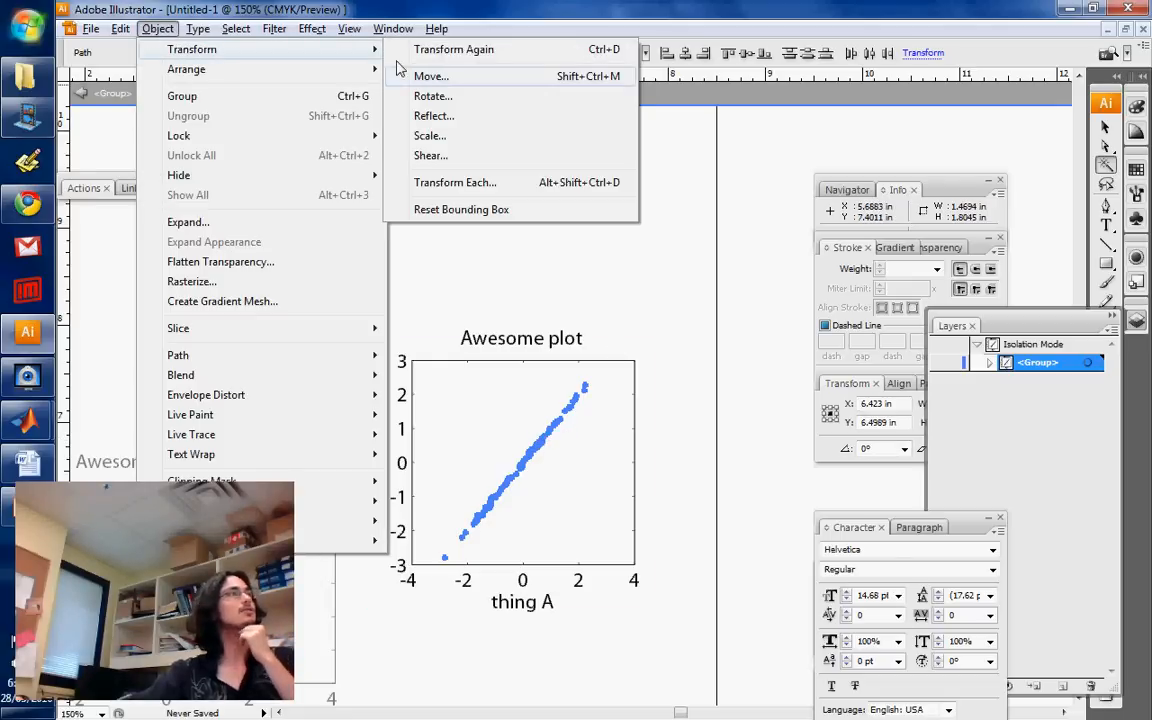
left_click(455, 182)
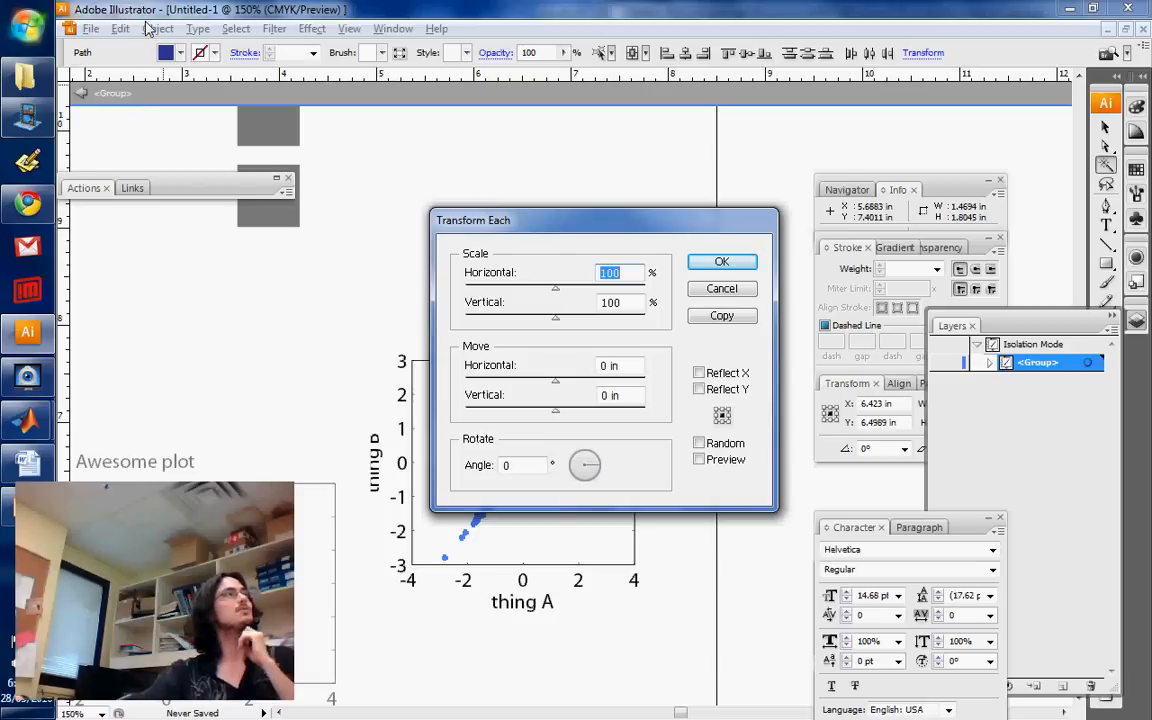
left_click(721, 261)
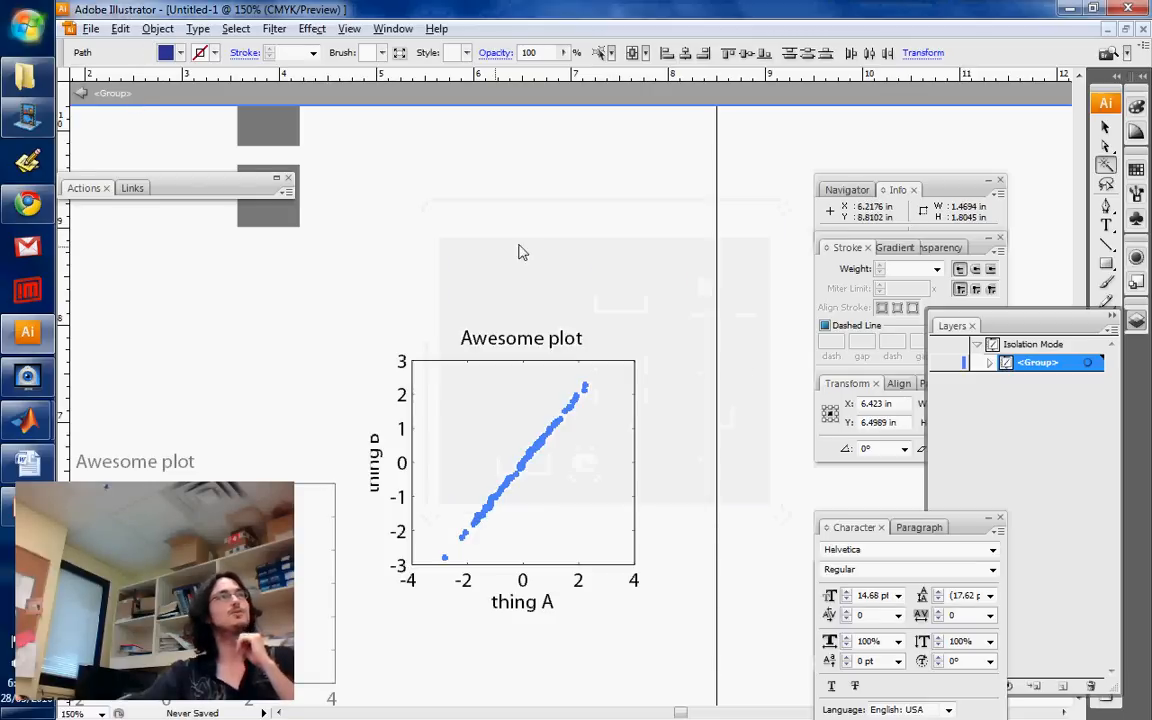
left_click(156, 28)
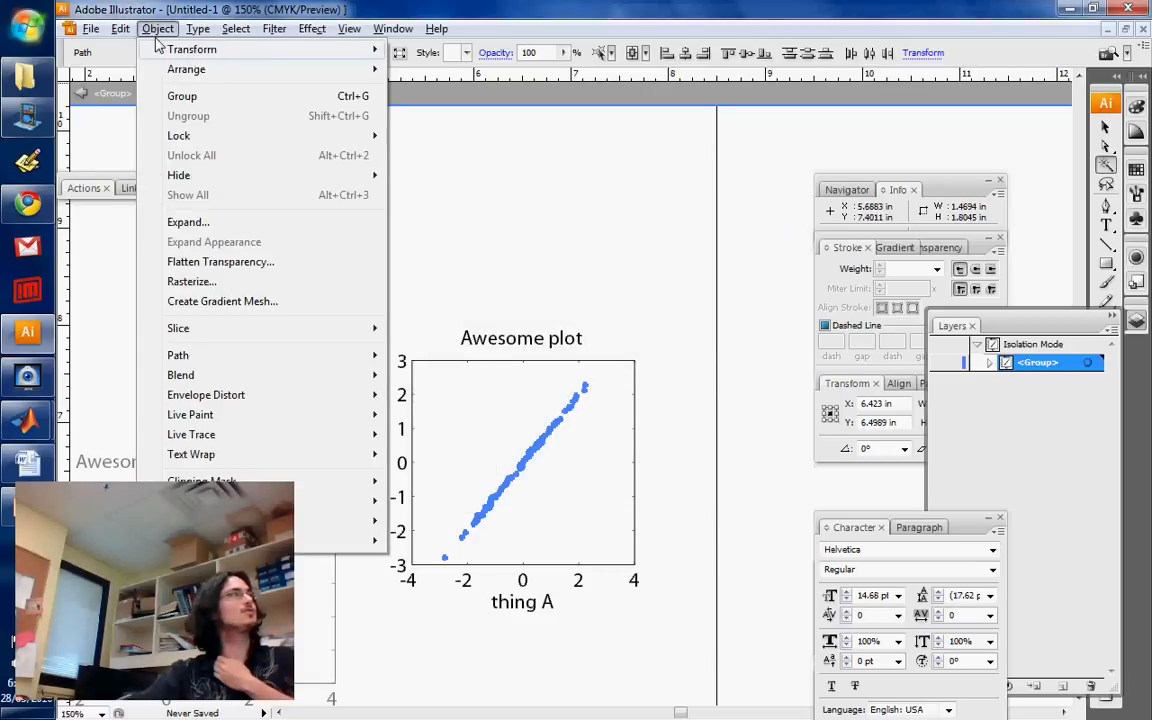
mouse_move(191, 49)
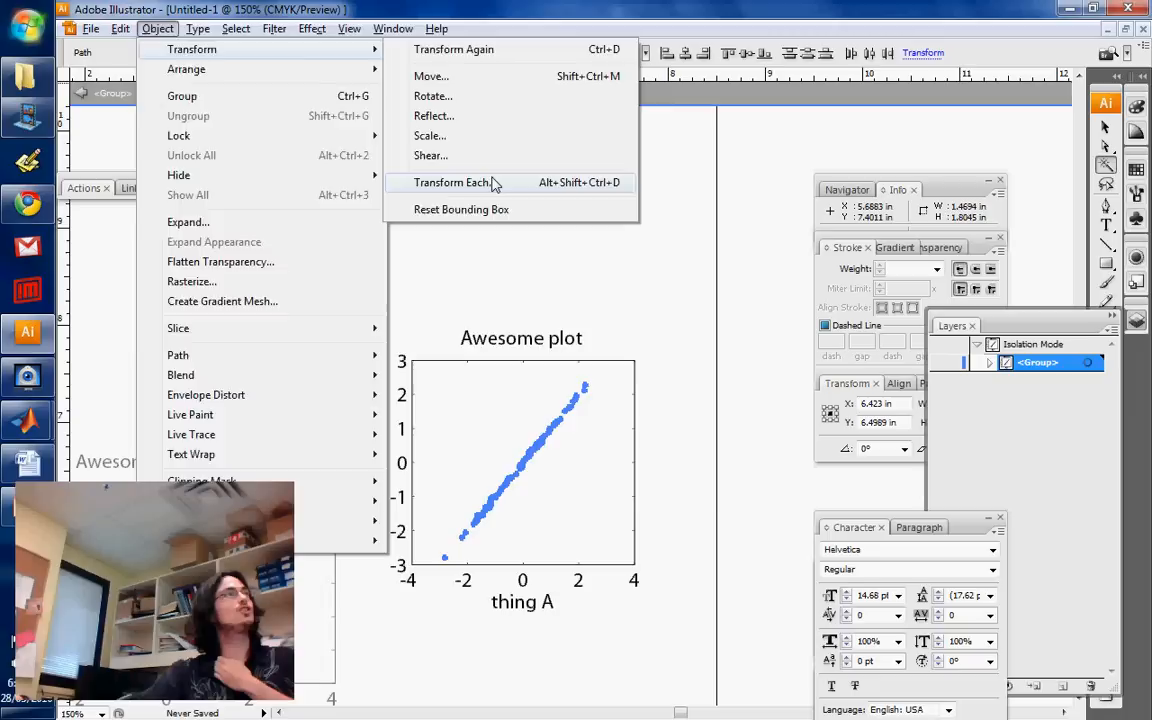
left_click(452, 182)
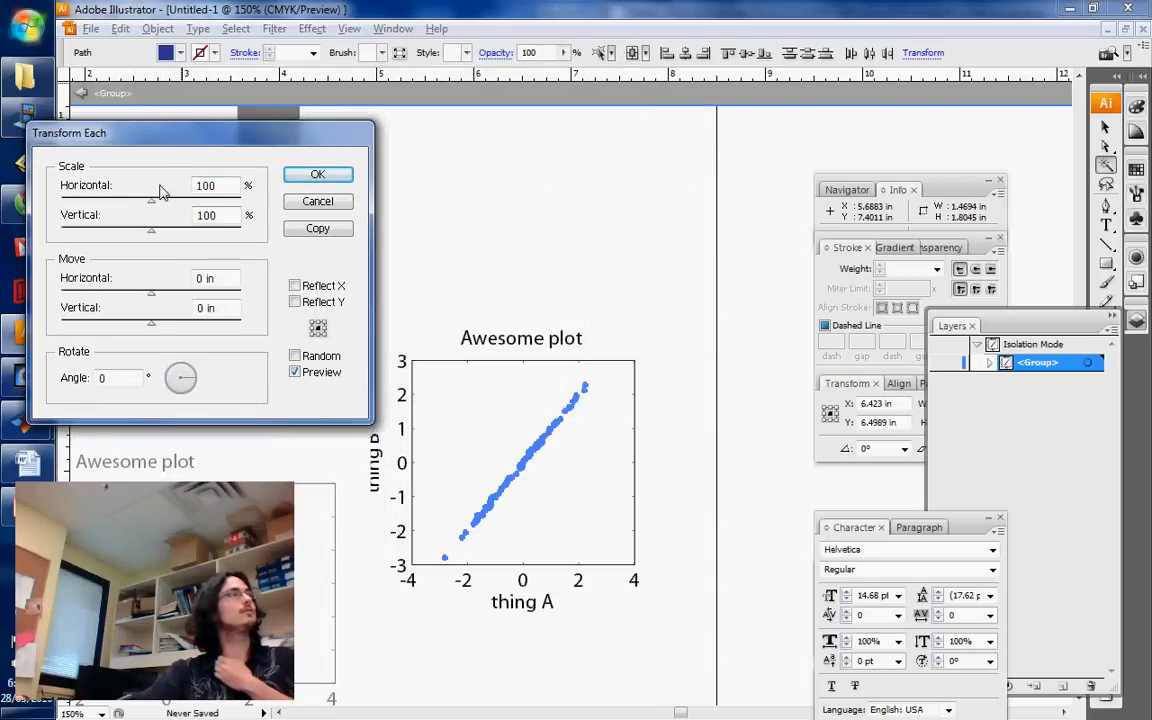
type("176")
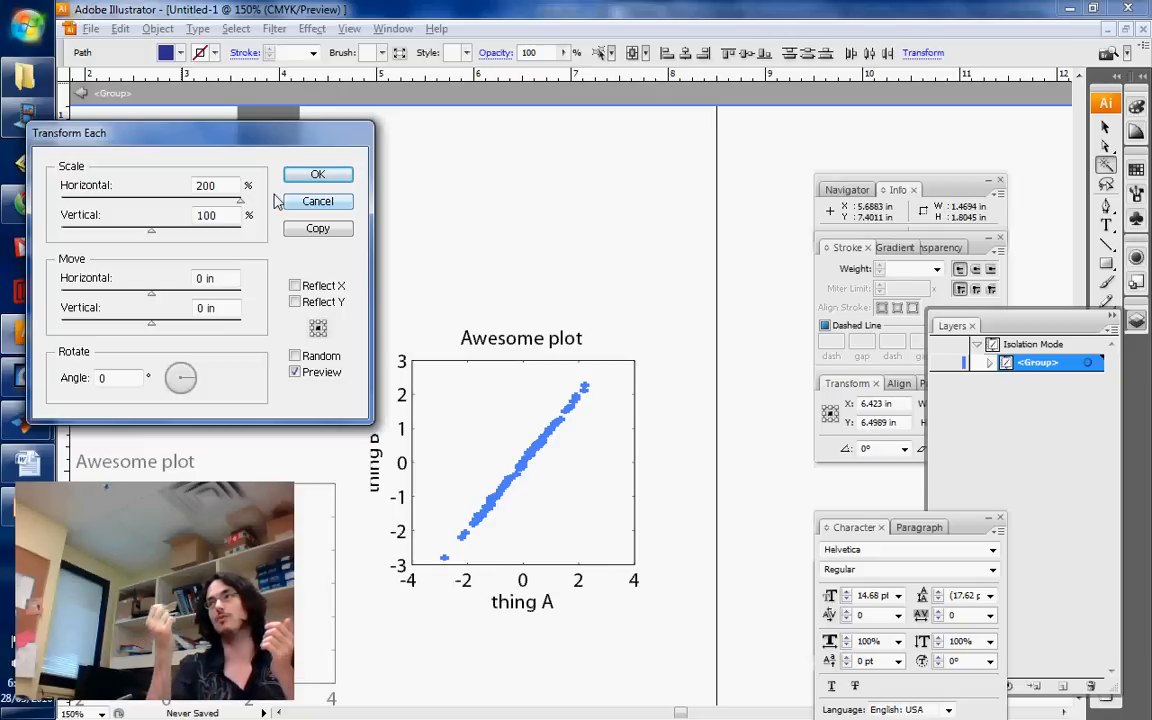
mouse_move(151, 253)
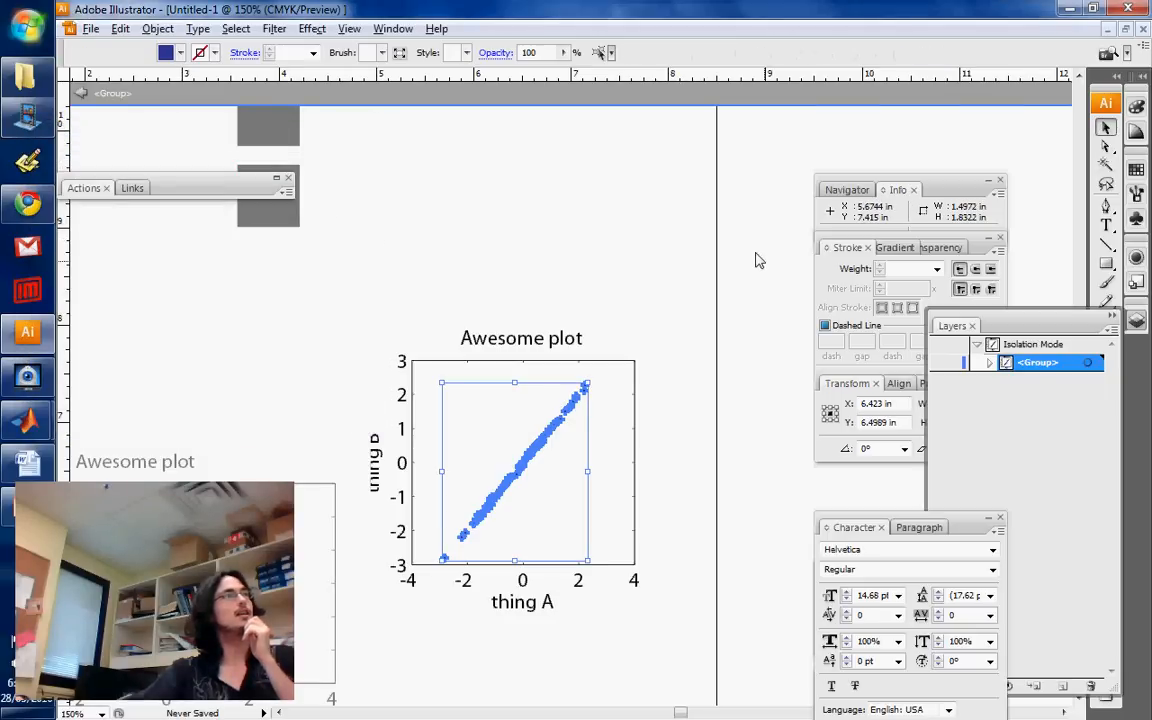
Step: Scale each scatter dot to 200% horizontal and vertical with Transform Each, then reselect them
left_click(723, 446)
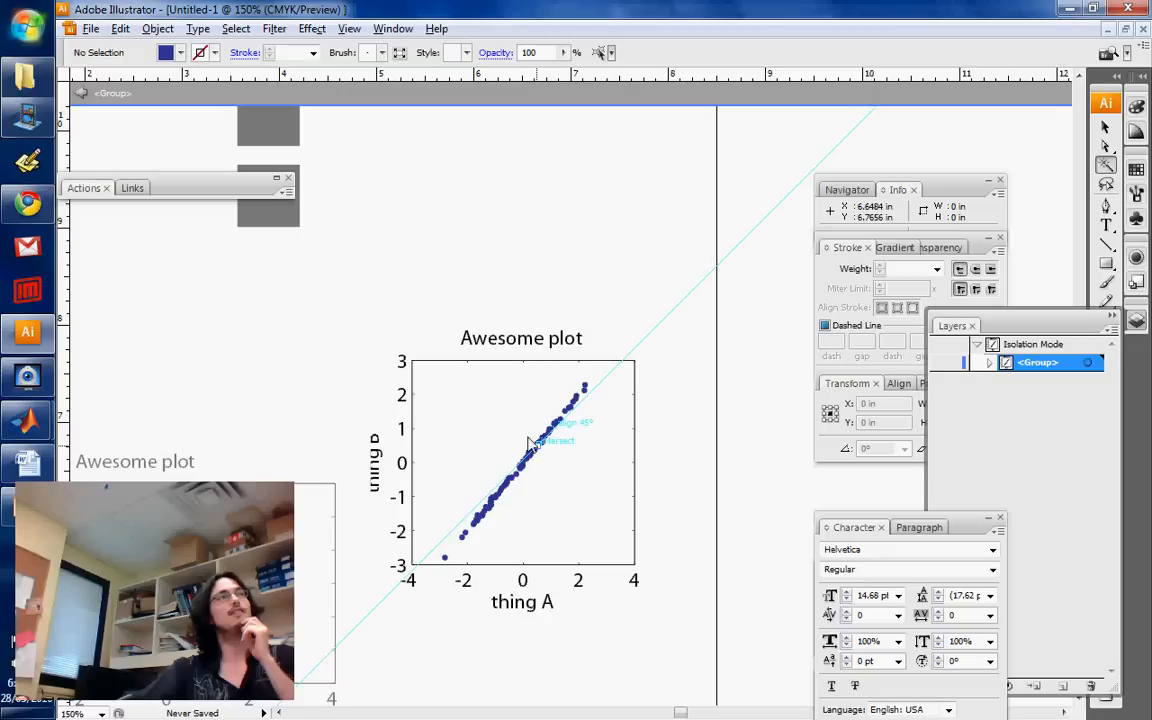
left_click(530, 440)
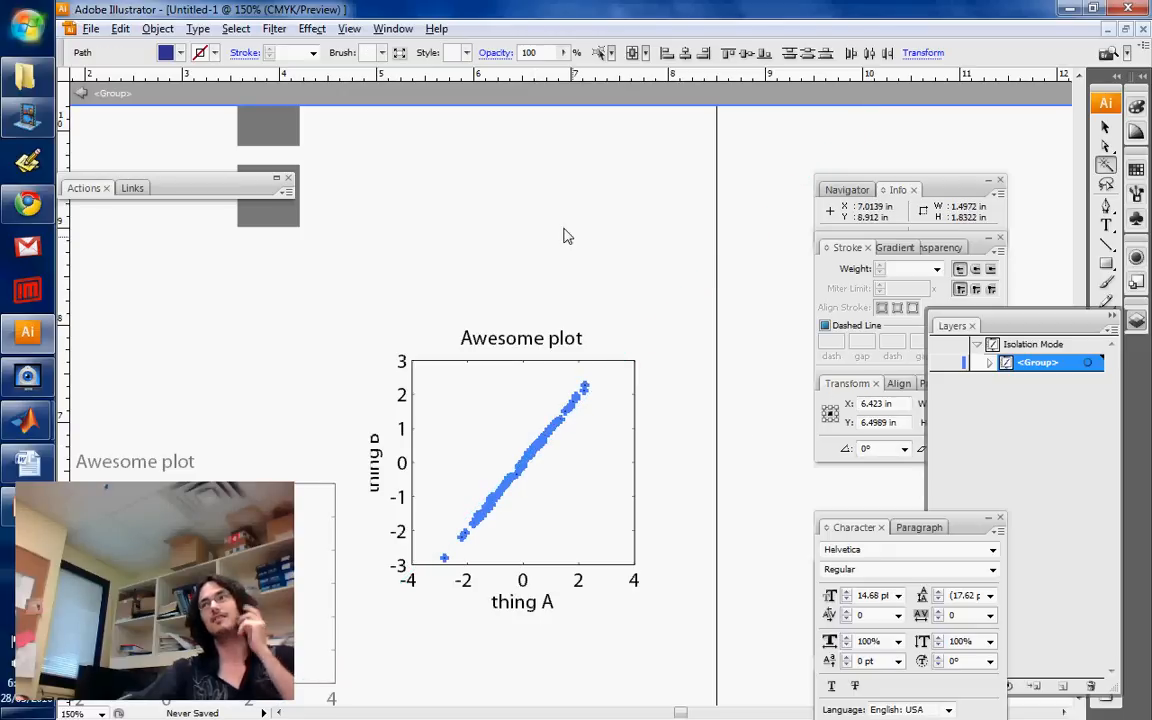
mouse_move(575, 207)
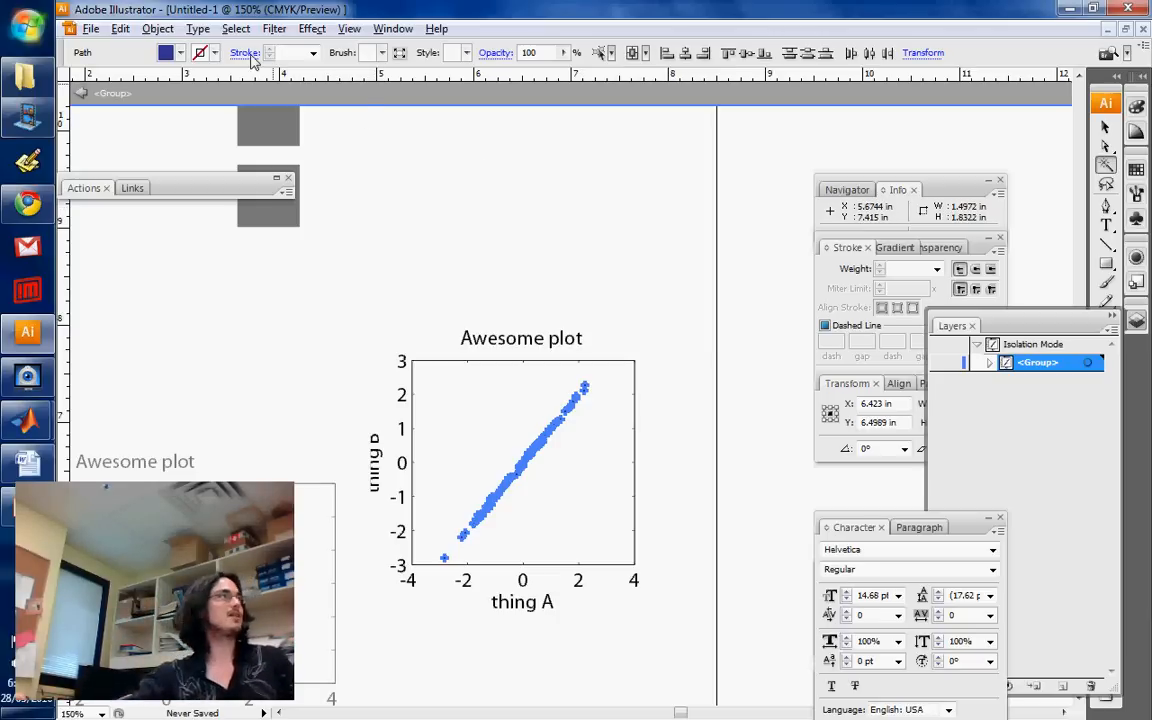
left_click(157, 28)
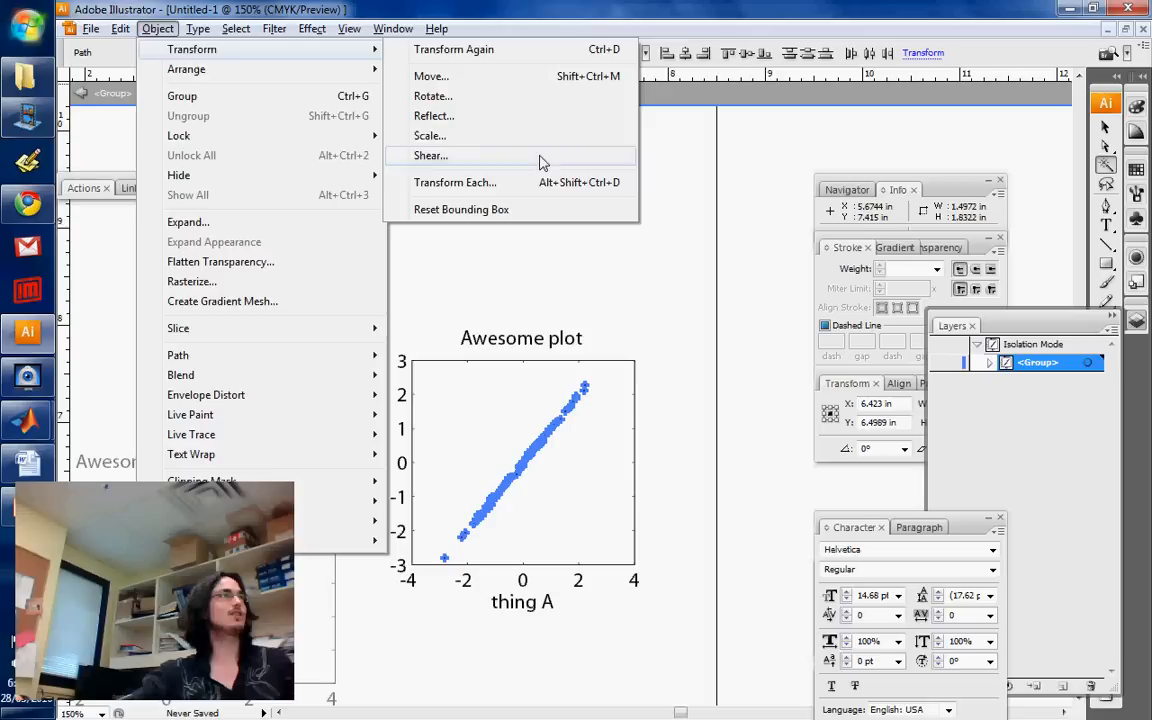
left_click(454, 182)
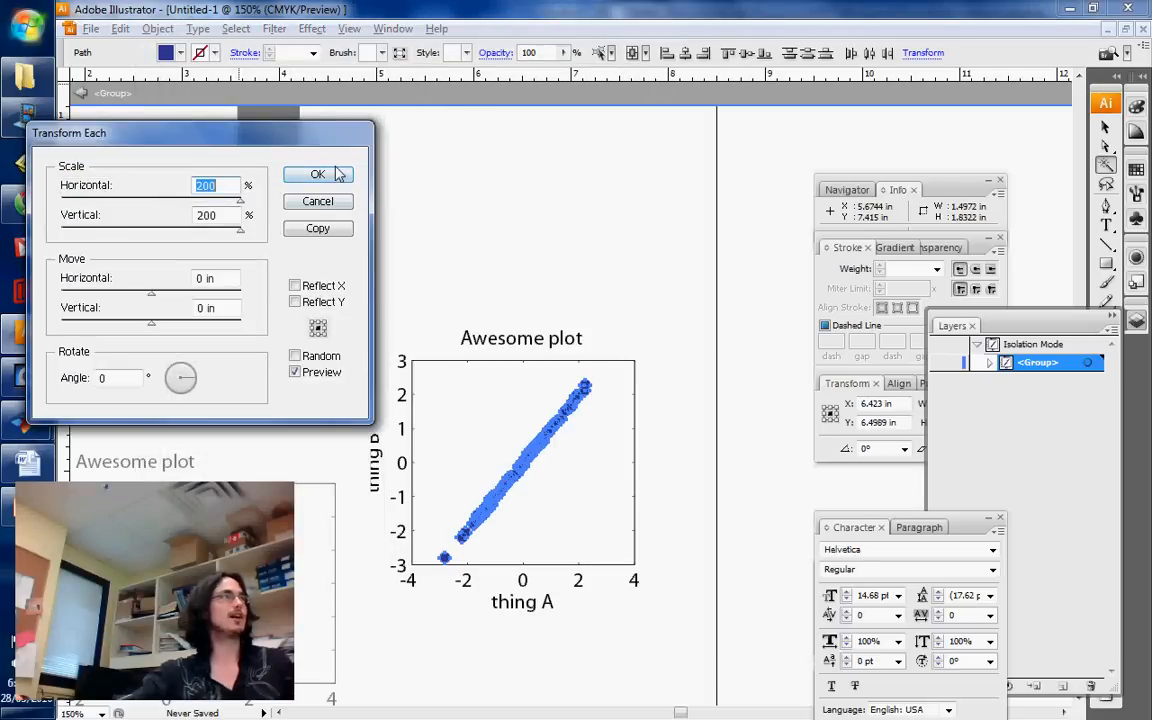
left_click(318, 174)
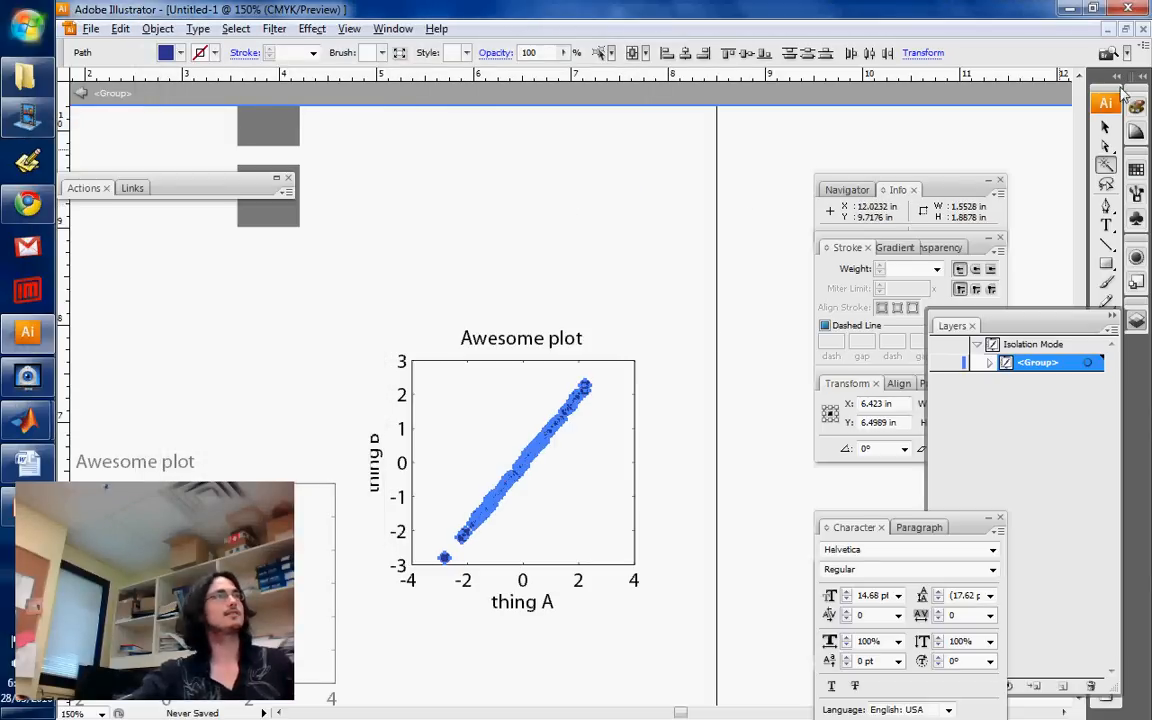
left_click(444, 172)
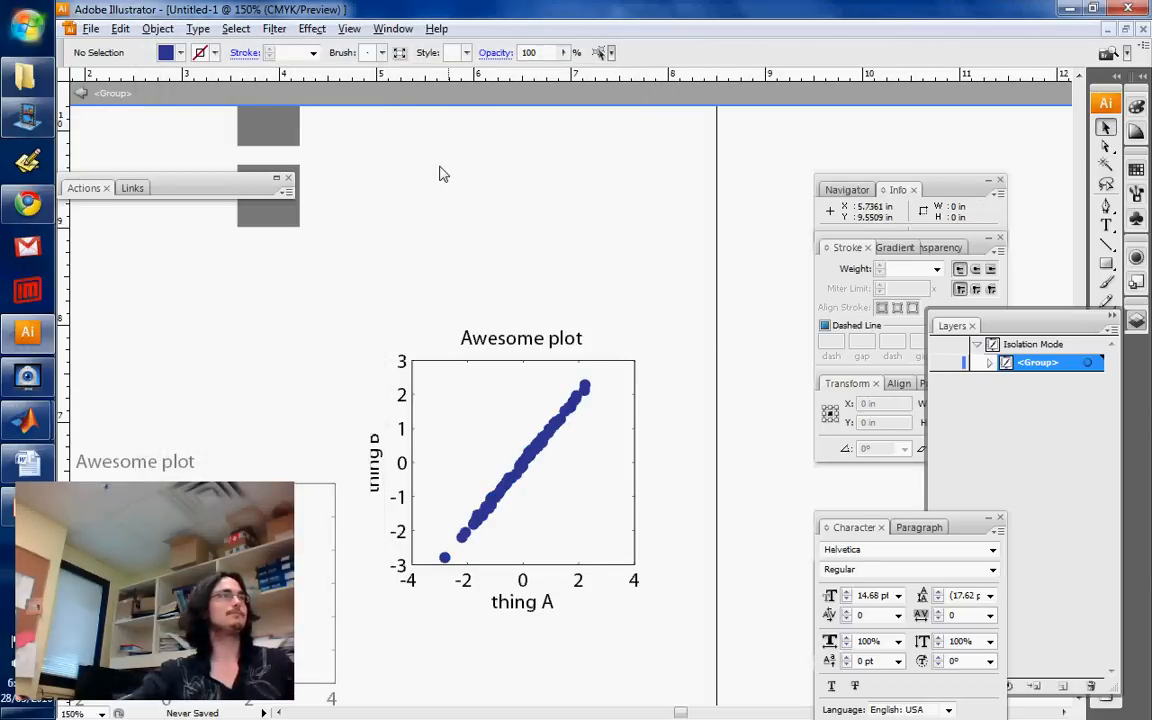
mouse_move(549, 420)
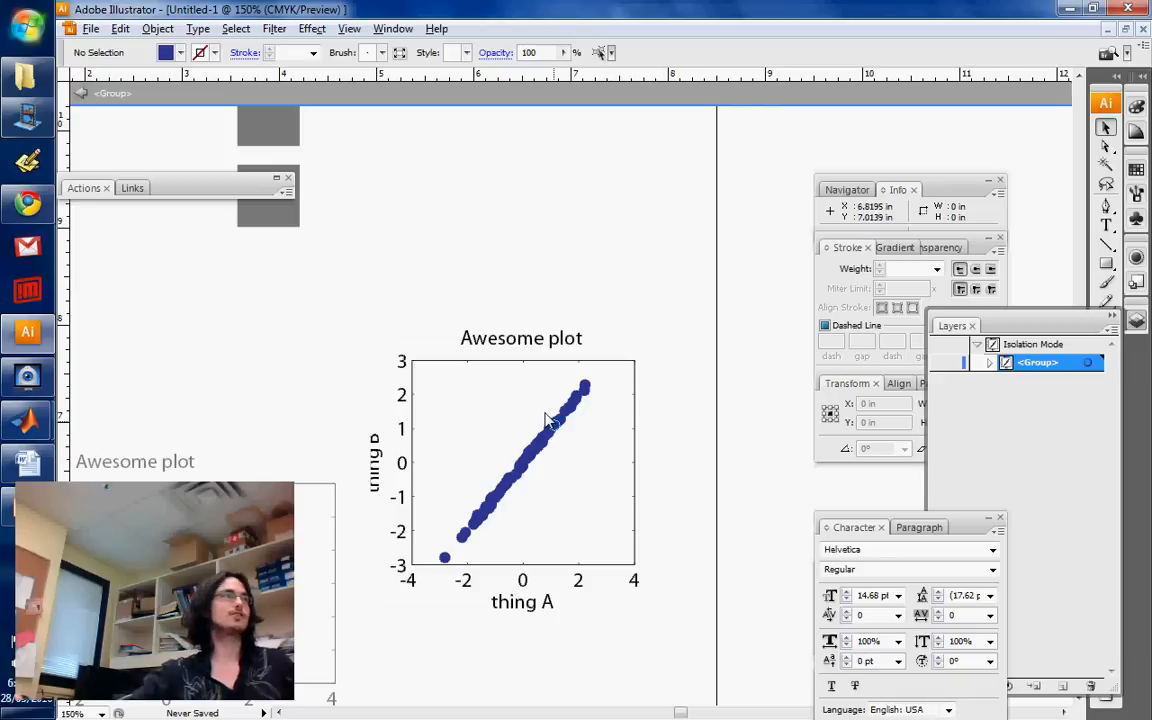
left_click(553, 423)
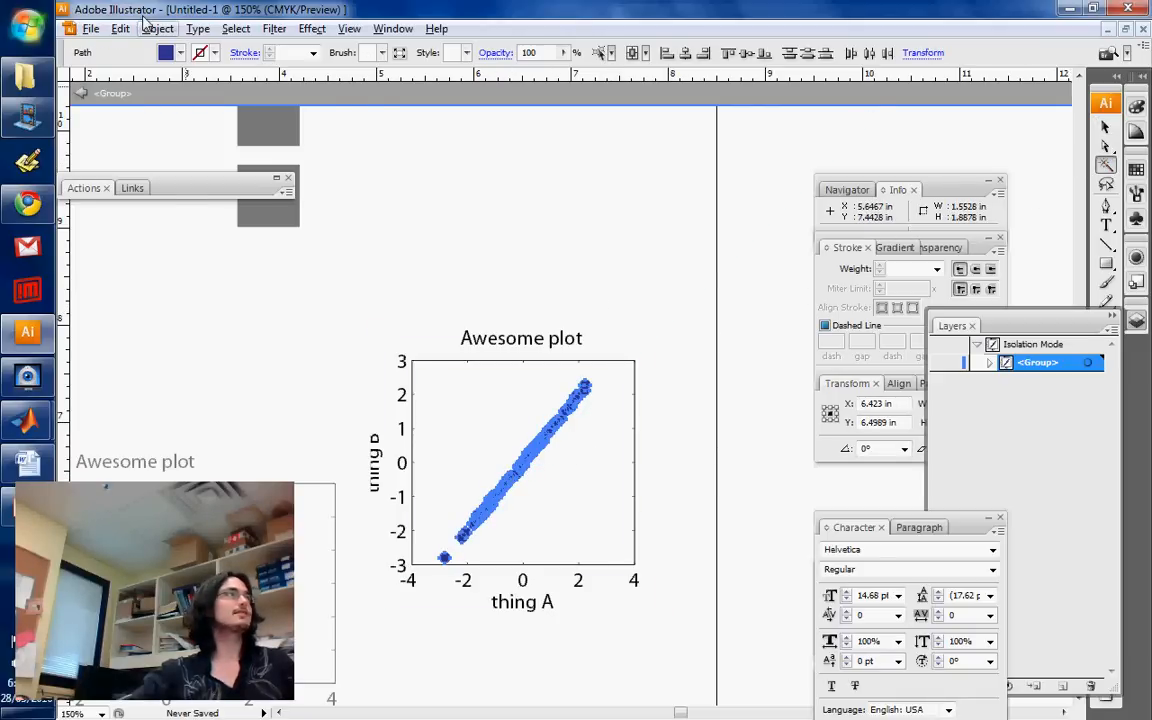
Step: Apply a Non-Uniform scale of 130% horizontal, 100% vertical to the selected dots
left_click(157, 28)
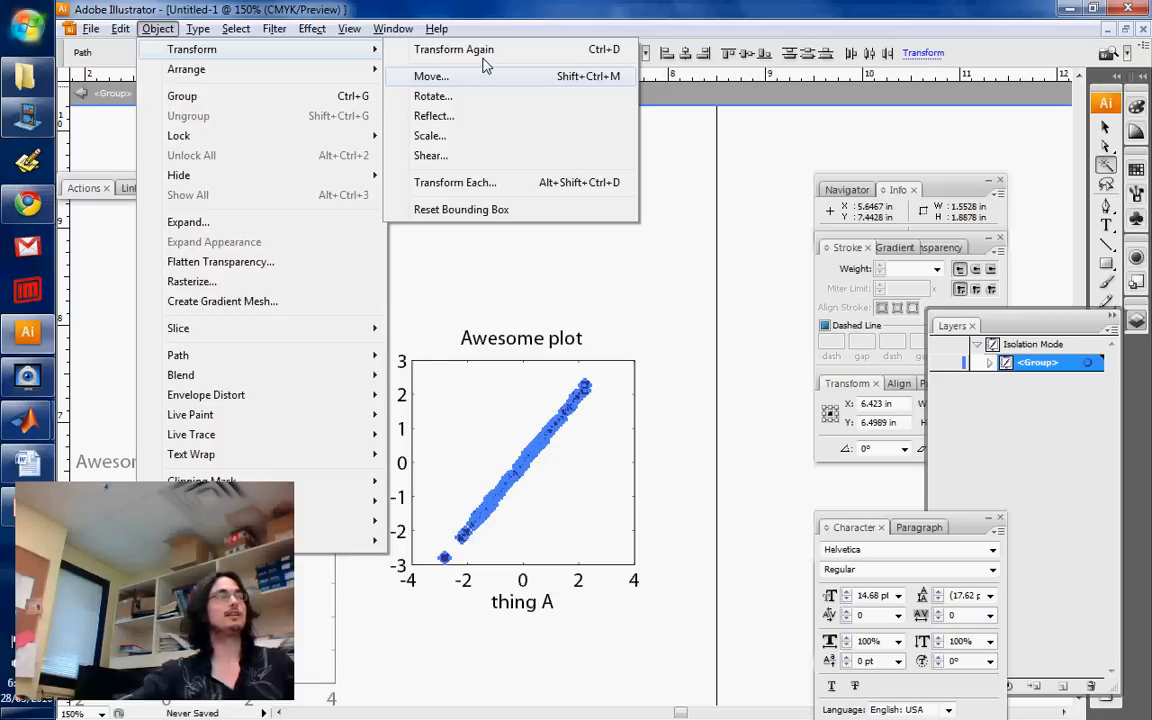
mouse_move(500, 135)
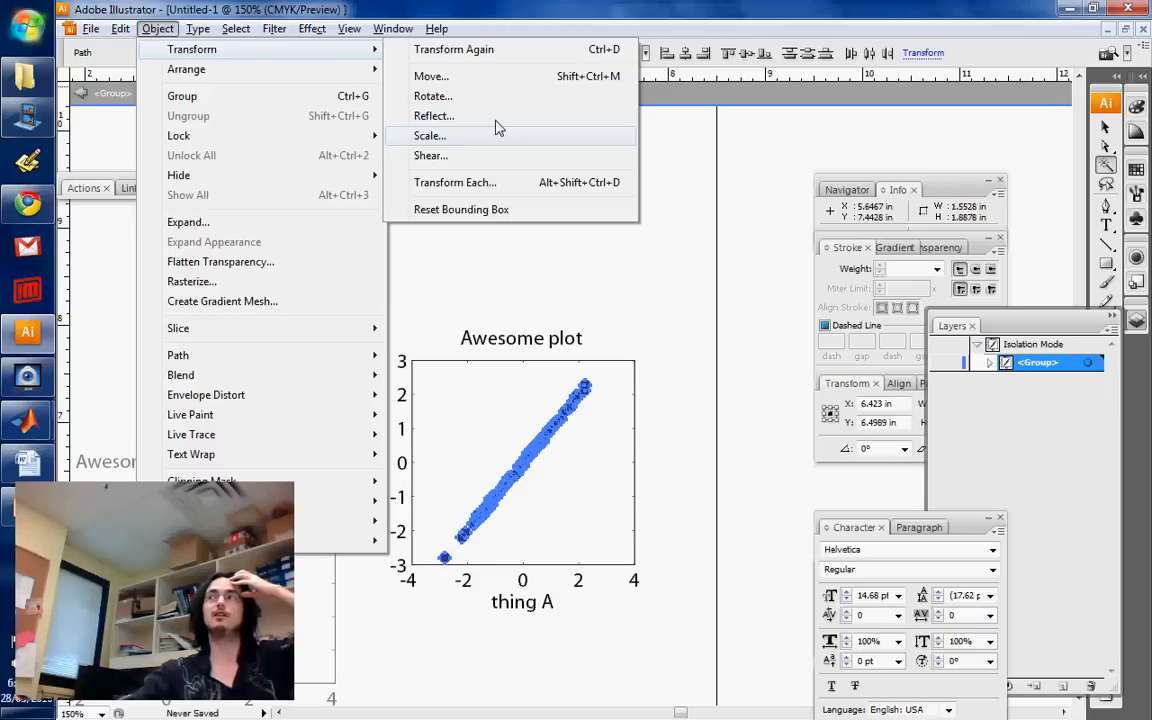
left_click(429, 135)
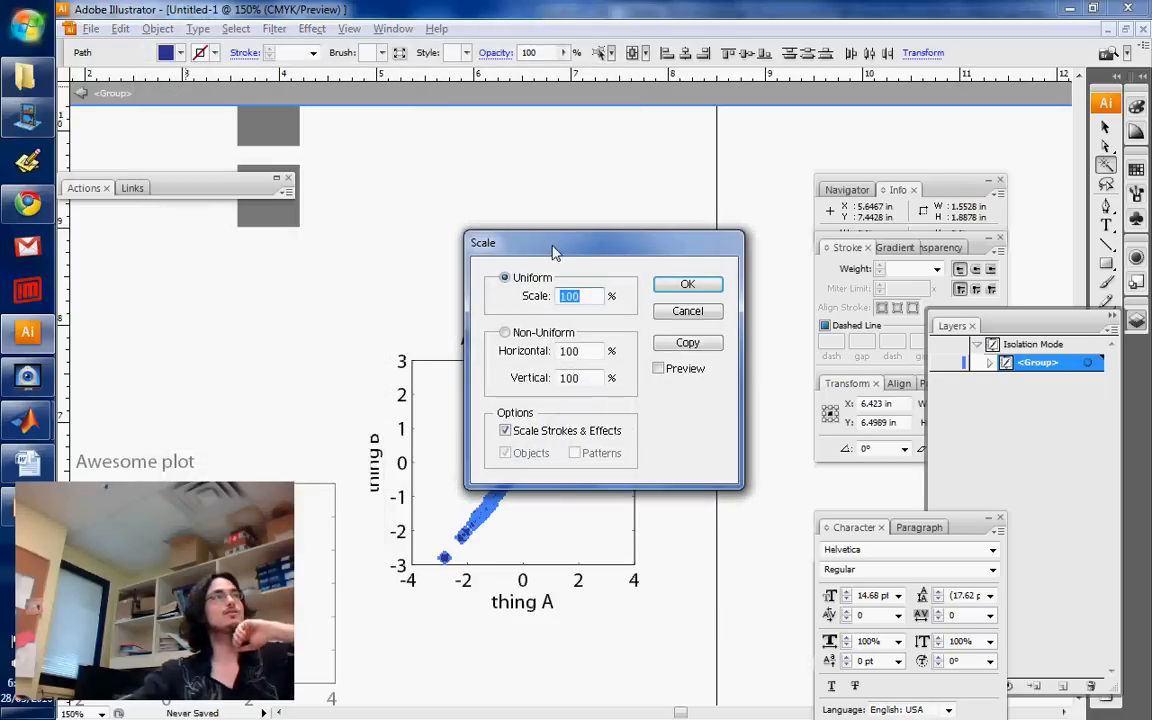
left_click(505, 332)
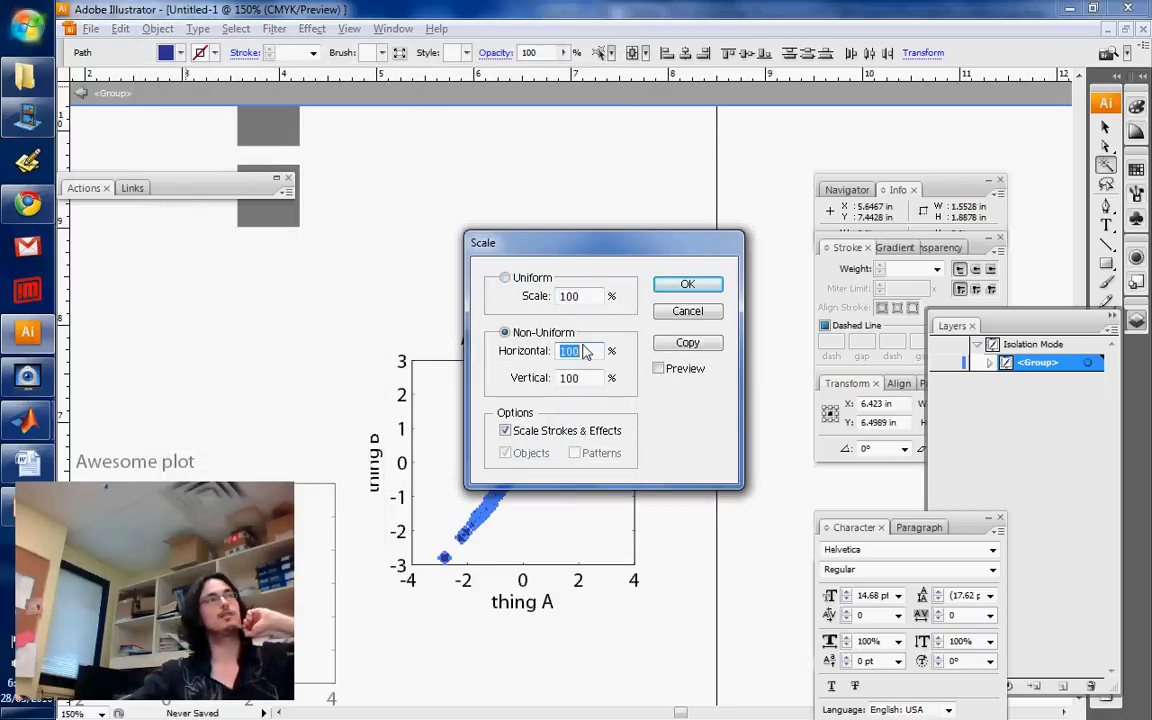
type("130")
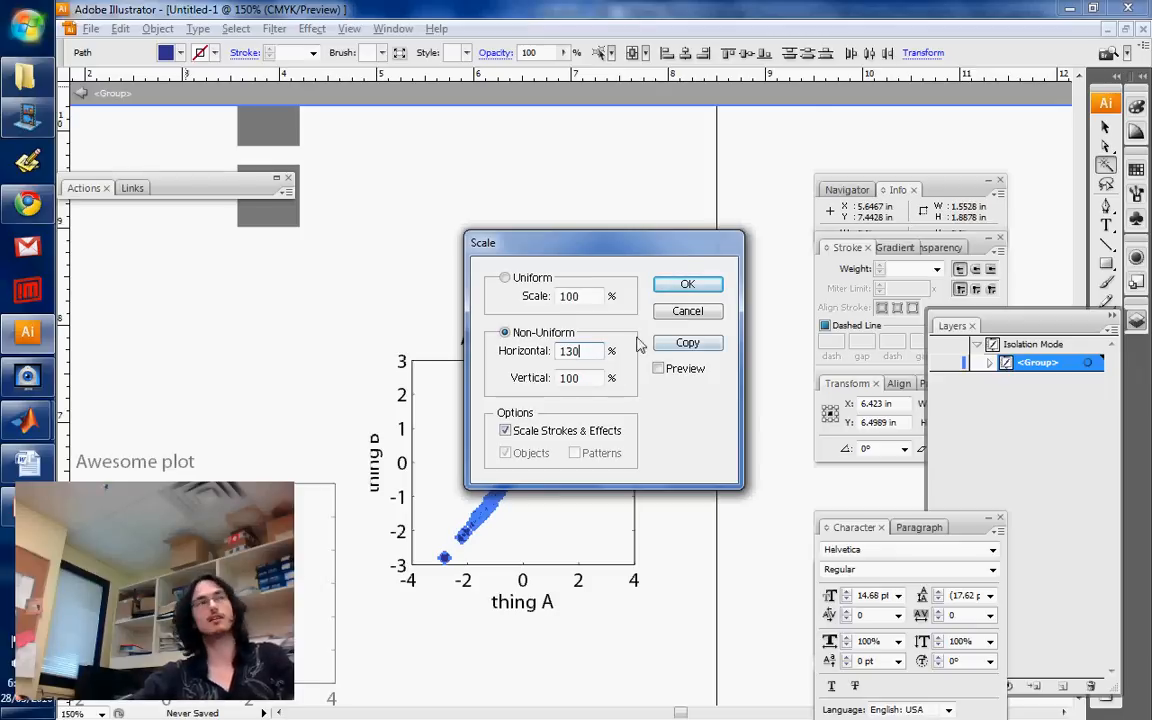
left_click(687, 283)
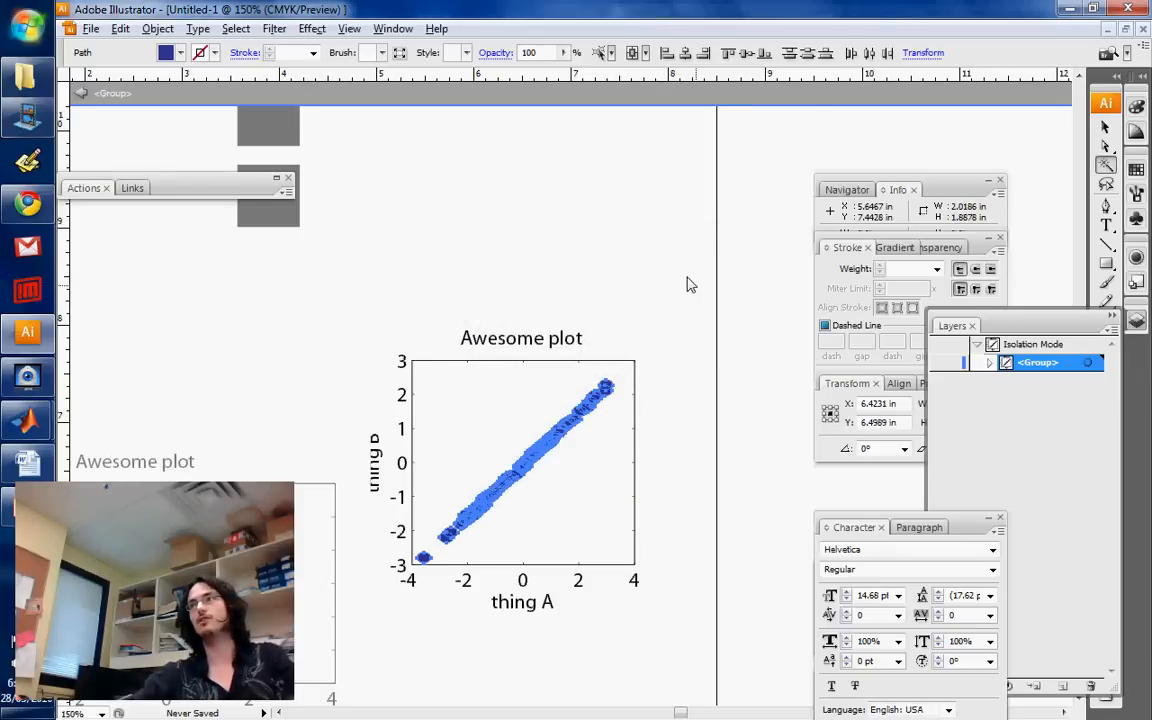
Step: Exit Isolation Mode, select the whole plot group, and close the Scale dialog unchanged
left_click(513, 465)
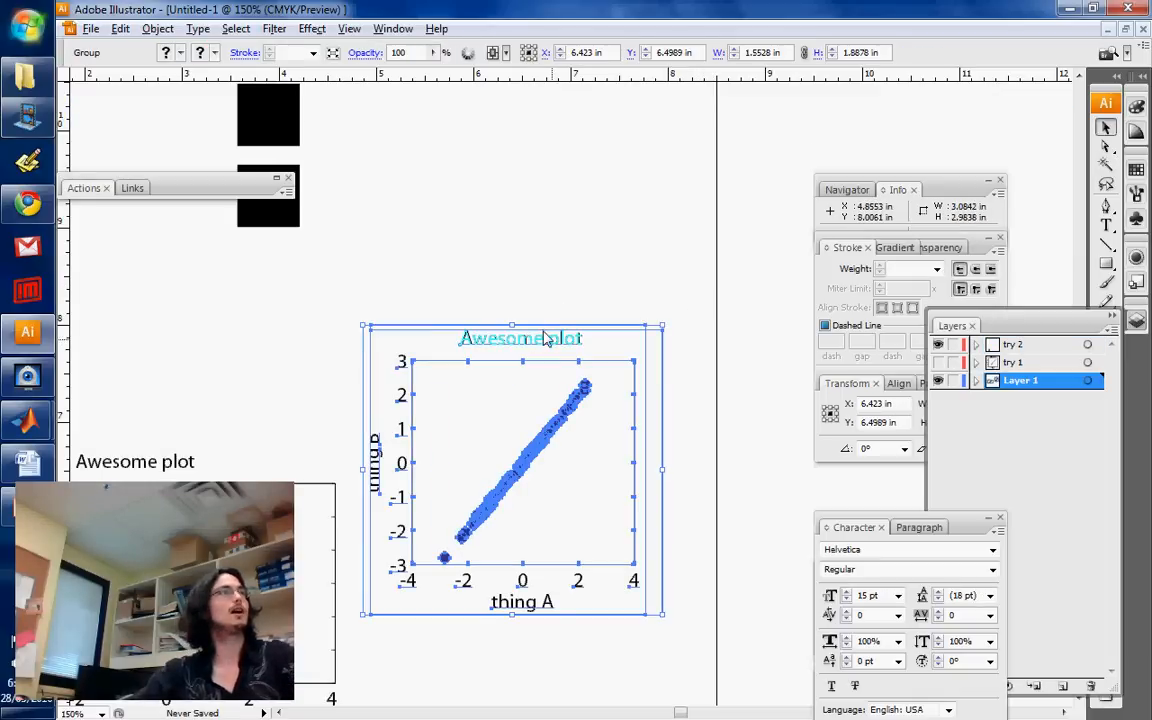
left_click(157, 28)
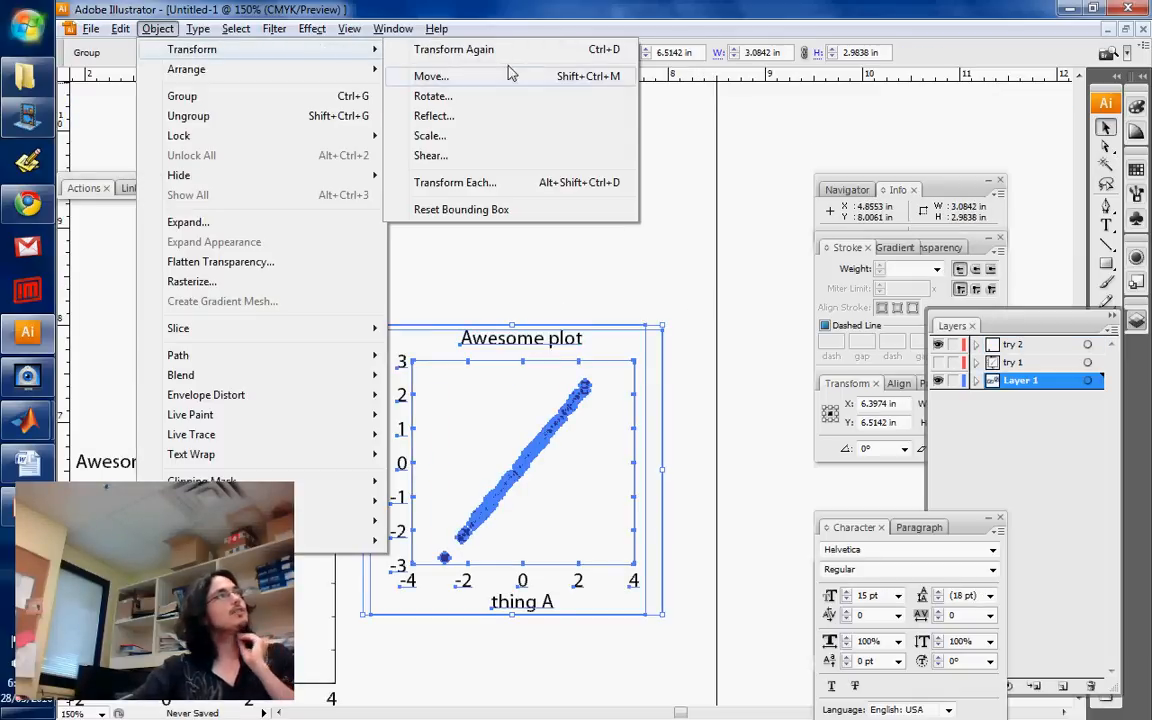
left_click(429, 135)
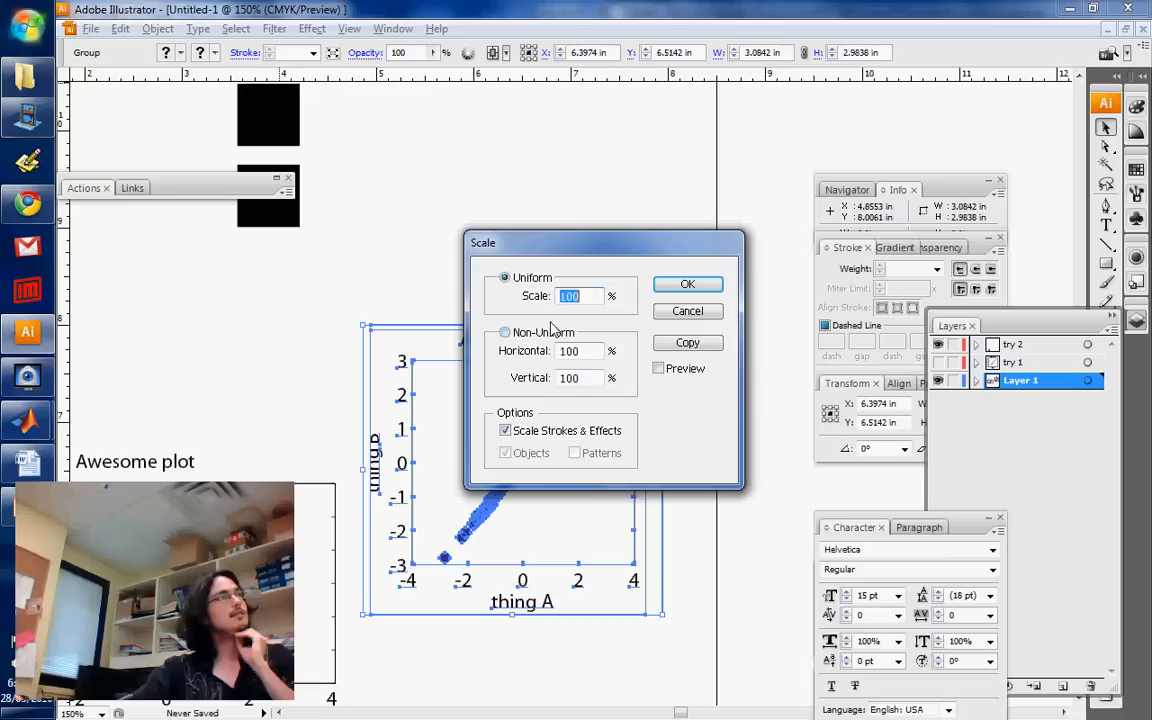
left_click(505, 332)
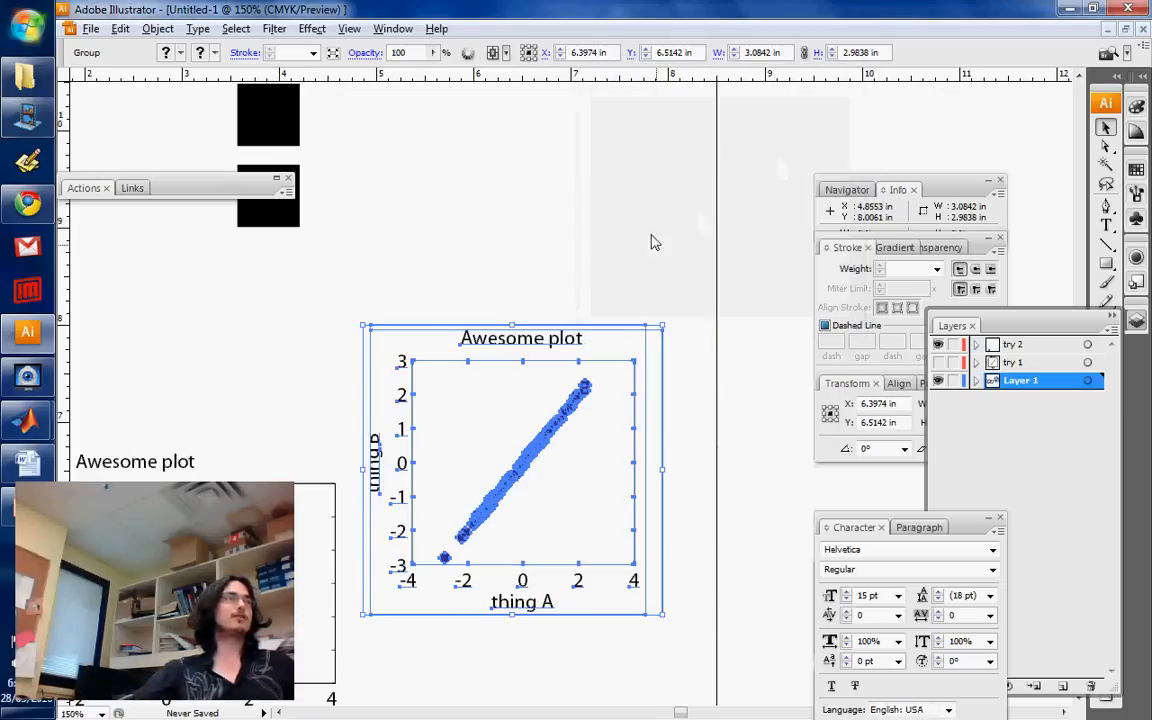
Step: Deselect the plot, pick the Measure tool, and expand the Info panel to show all options
left_click(655, 240)
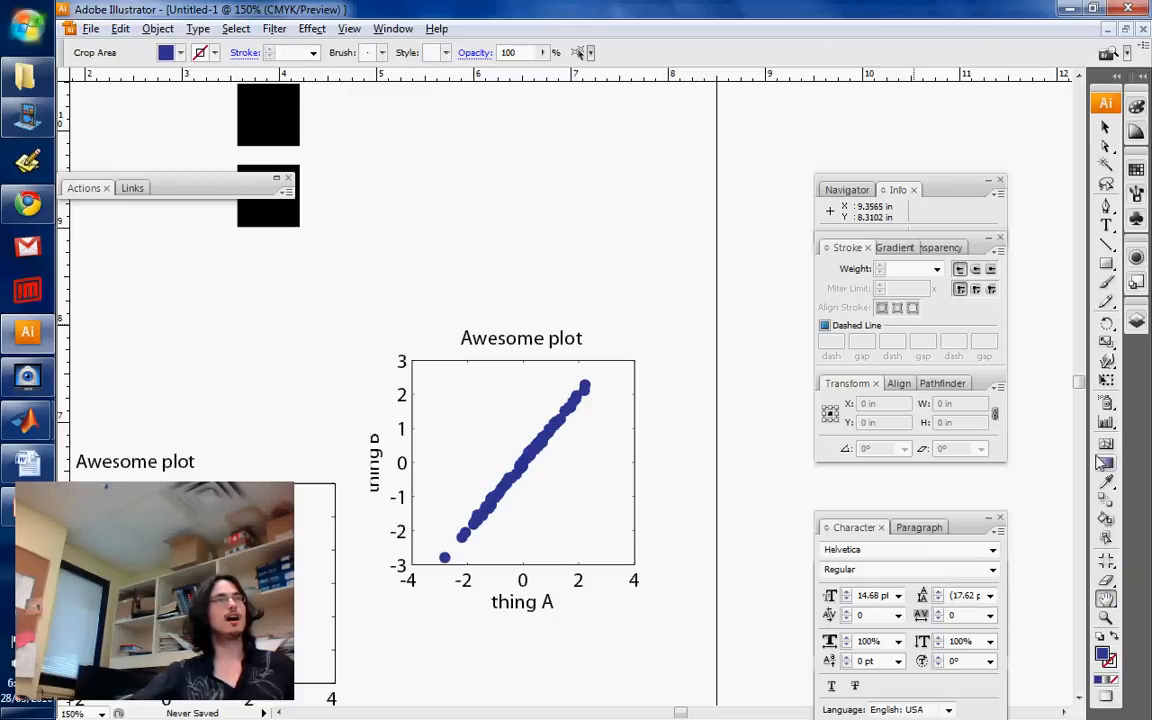
left_click(1105, 463)
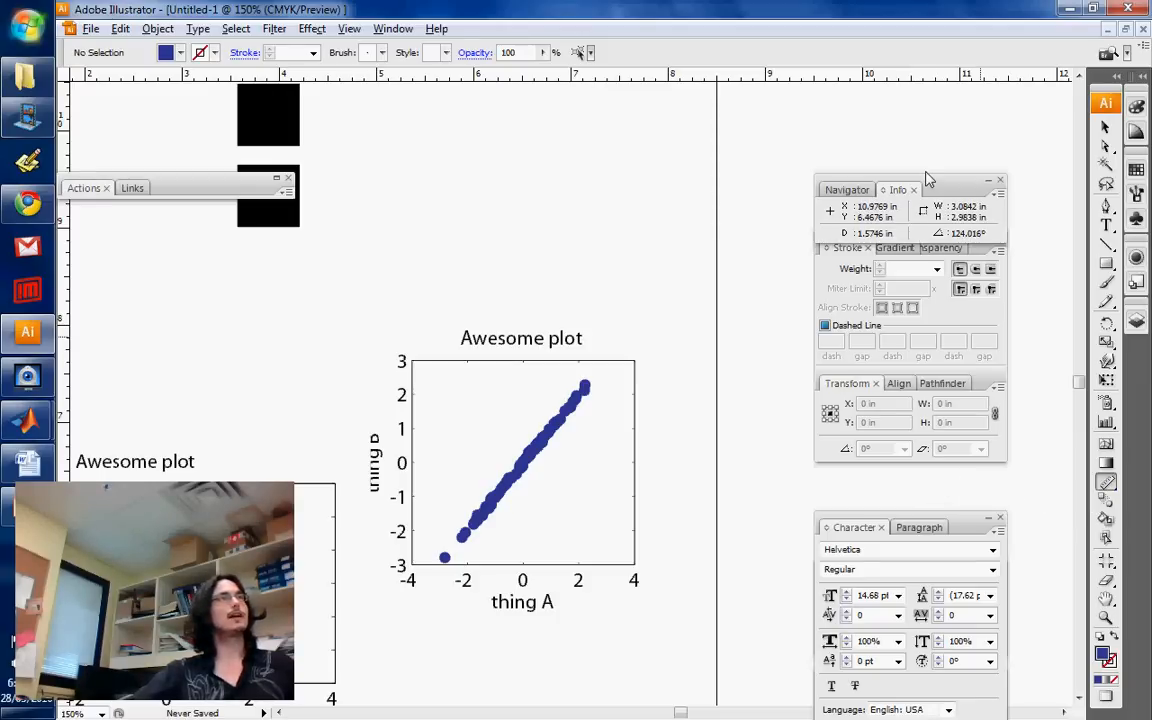
mouse_move(673, 154)
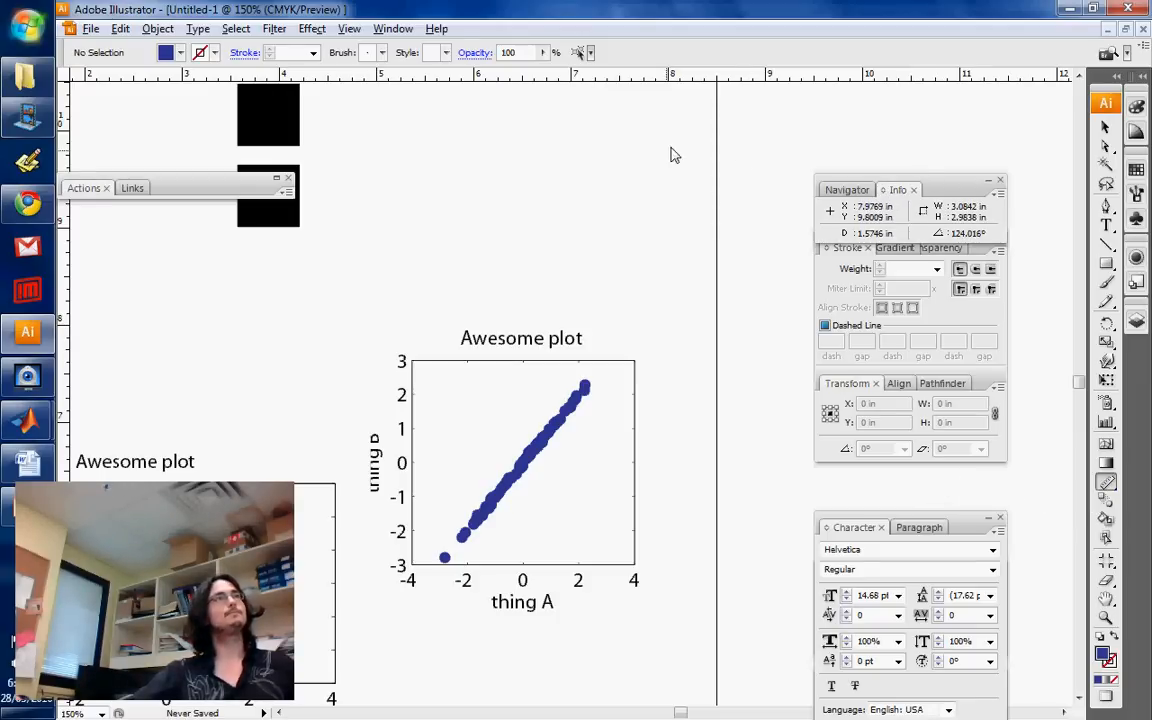
left_click(878, 189)
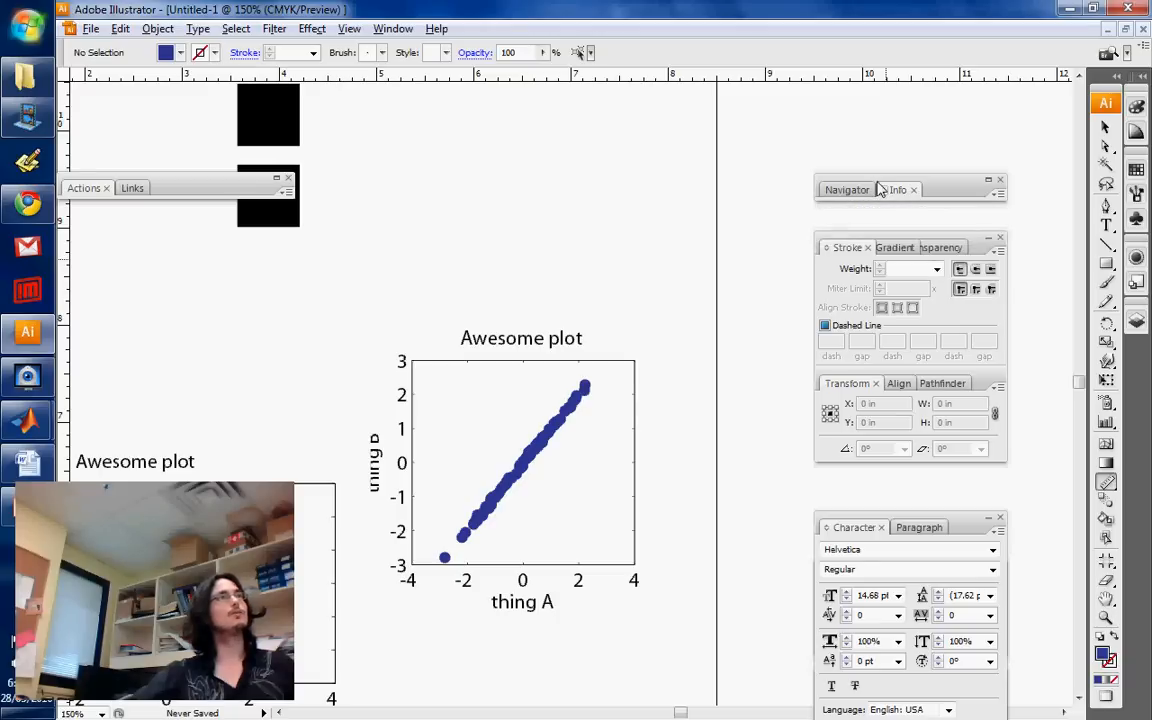
left_click(897, 189)
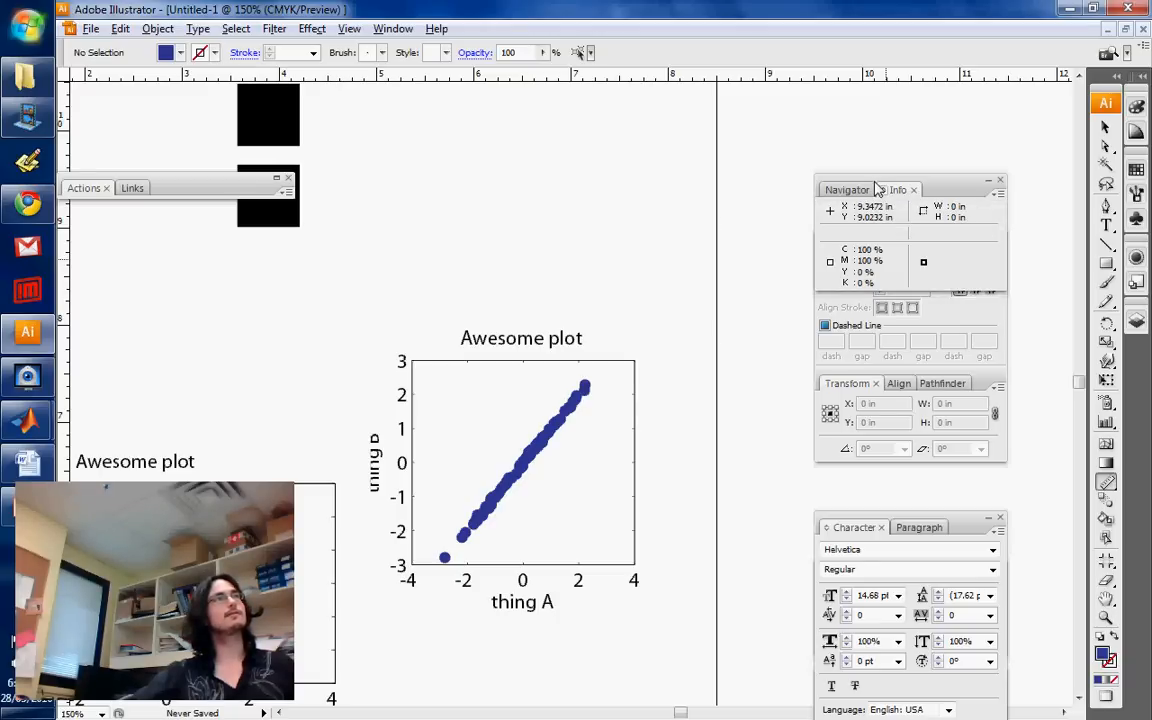
Step: Show the Window menu's list of panels with the plot deselected
left_click(392, 28)
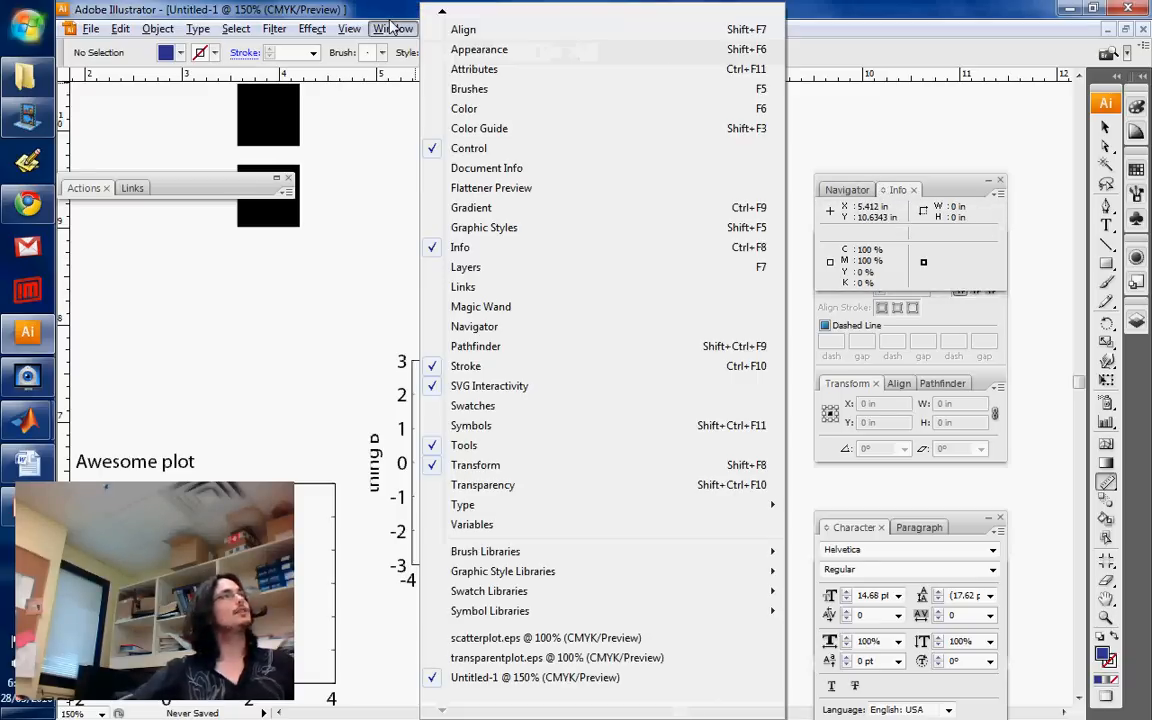
mouse_move(460, 247)
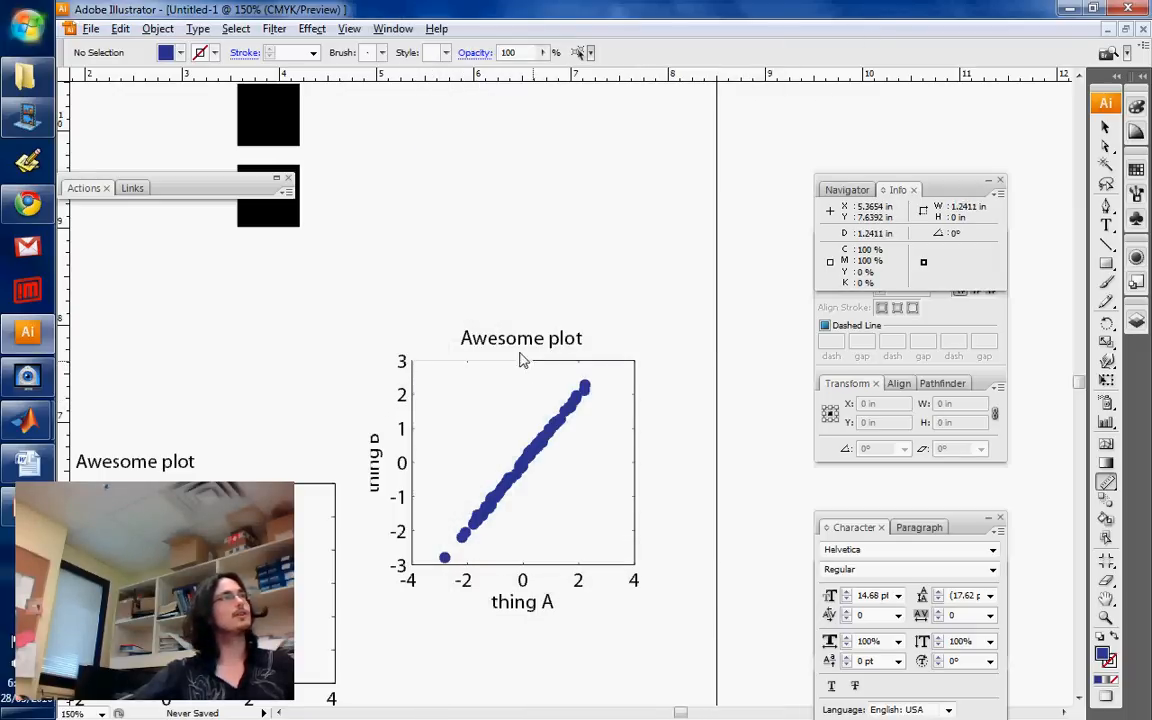
mouse_move(628, 359)
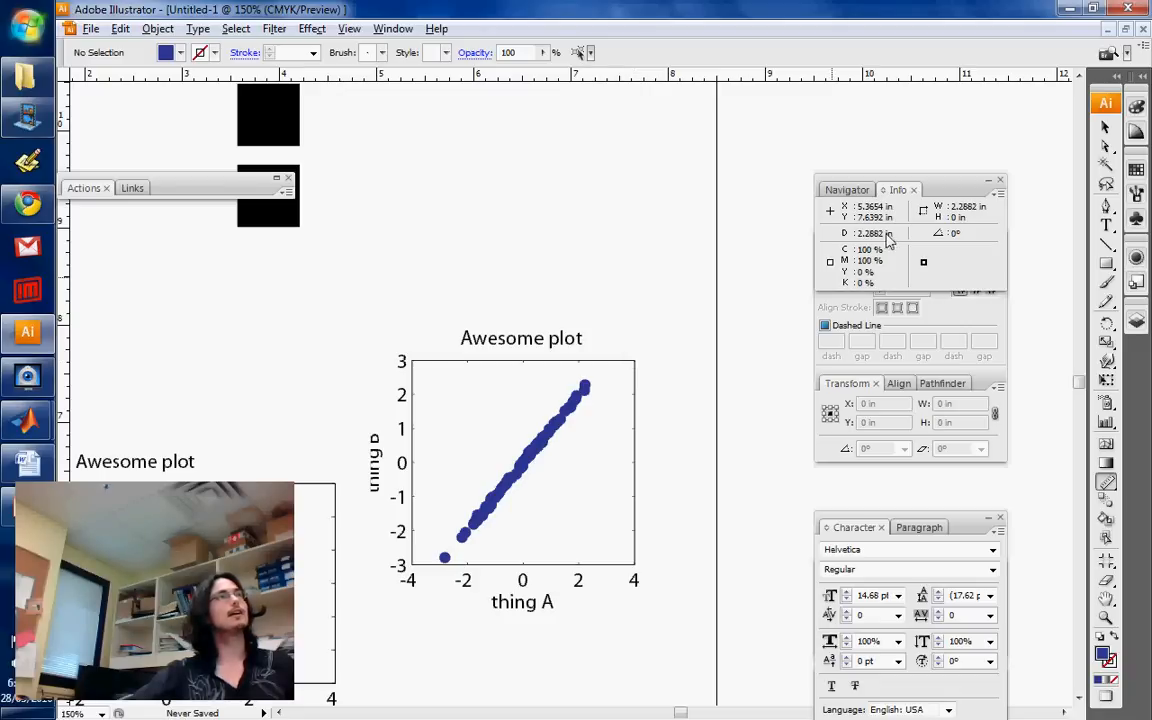
mouse_move(885, 235)
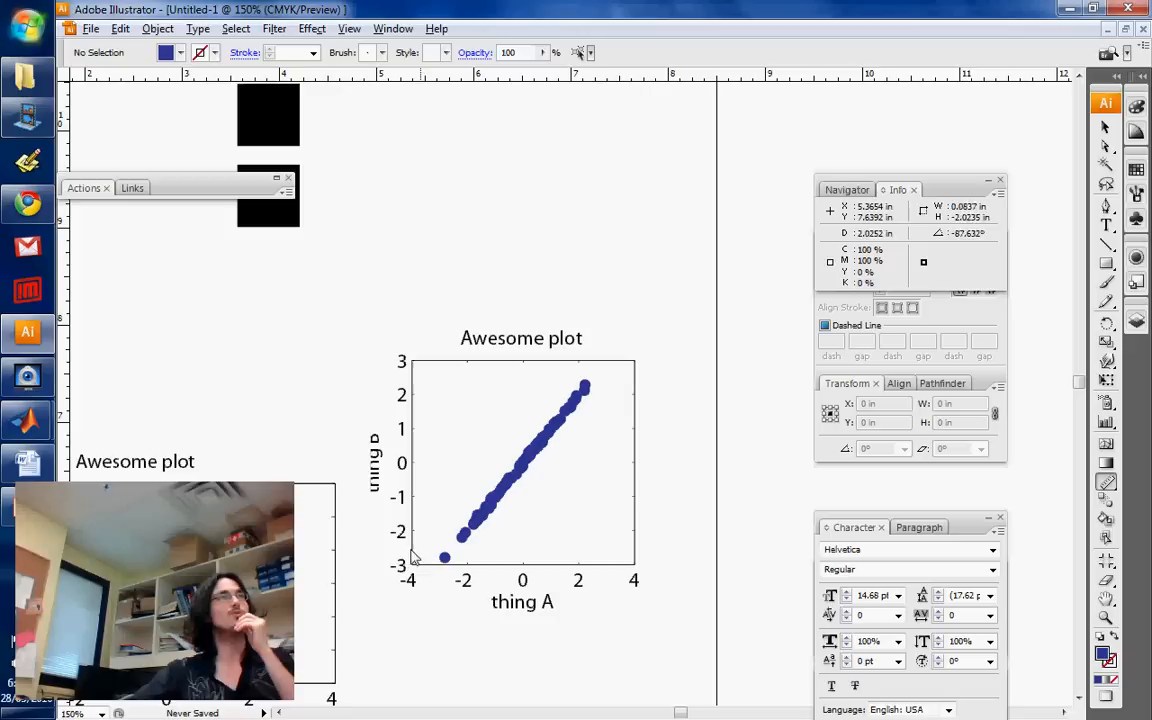
mouse_move(625, 358)
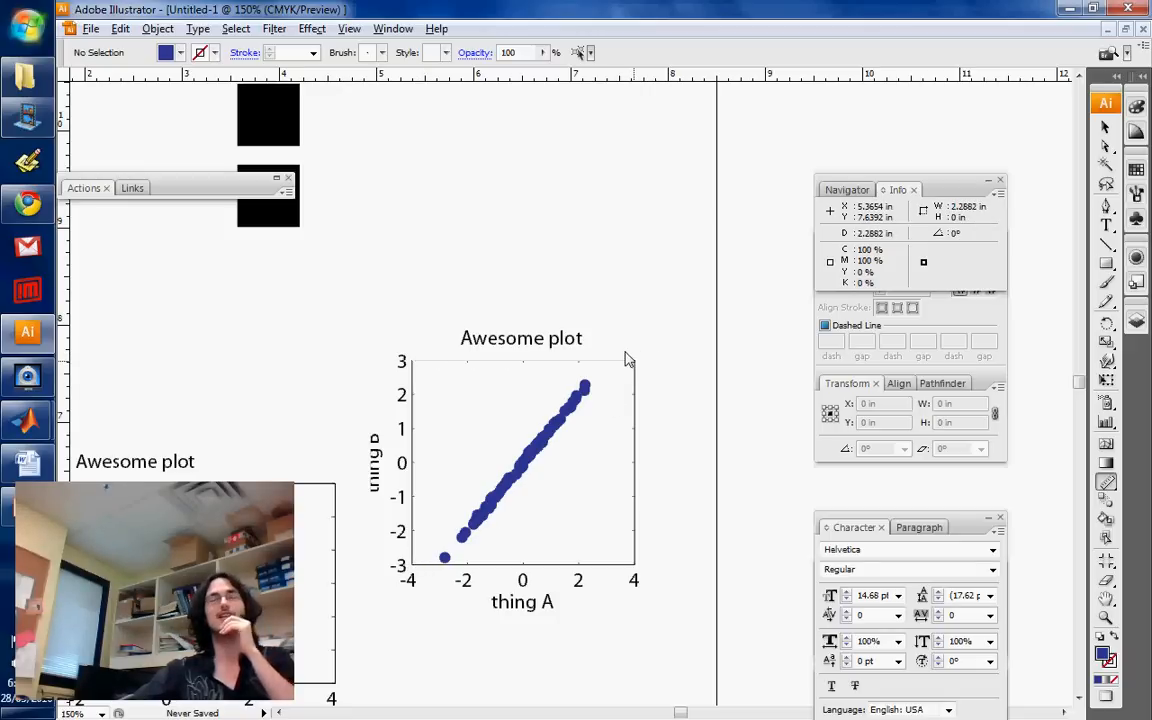
mouse_move(640, 359)
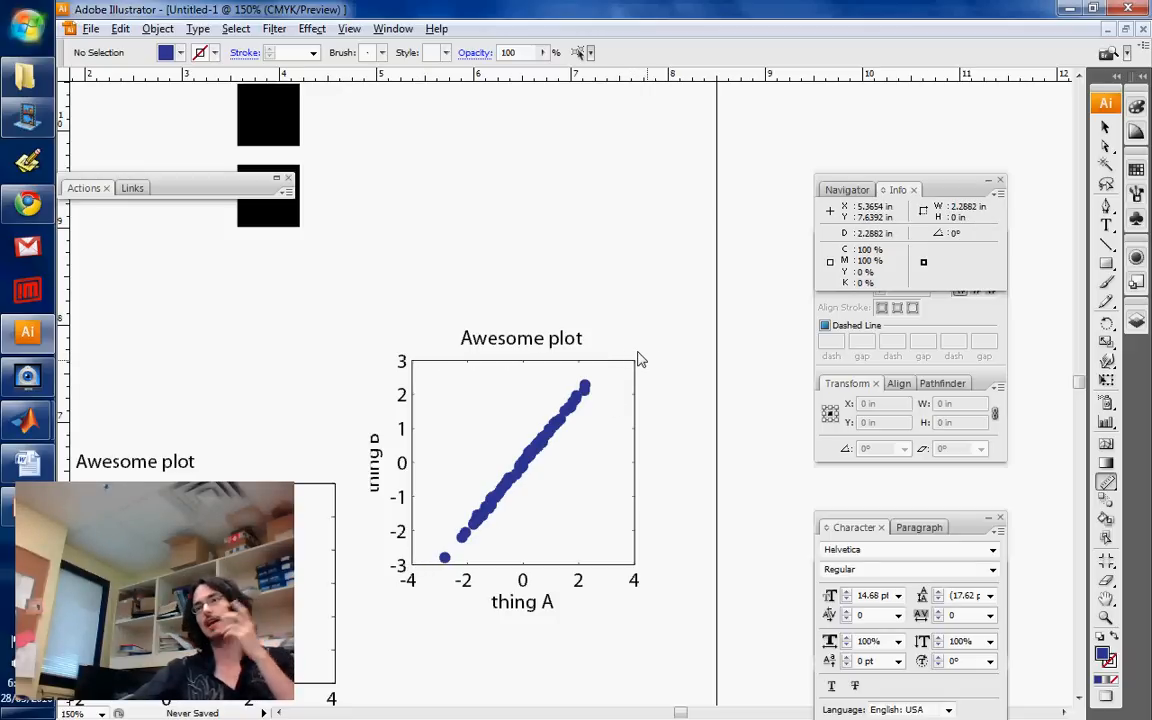
mouse_move(688, 355)
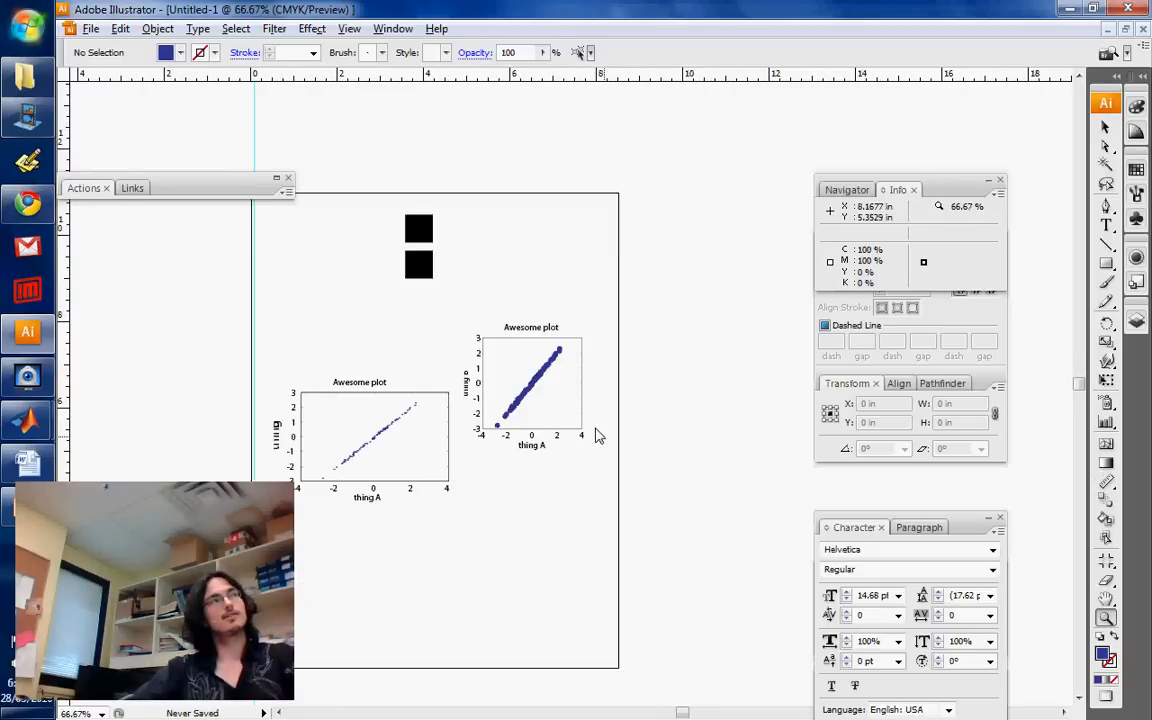
mouse_move(687, 437)
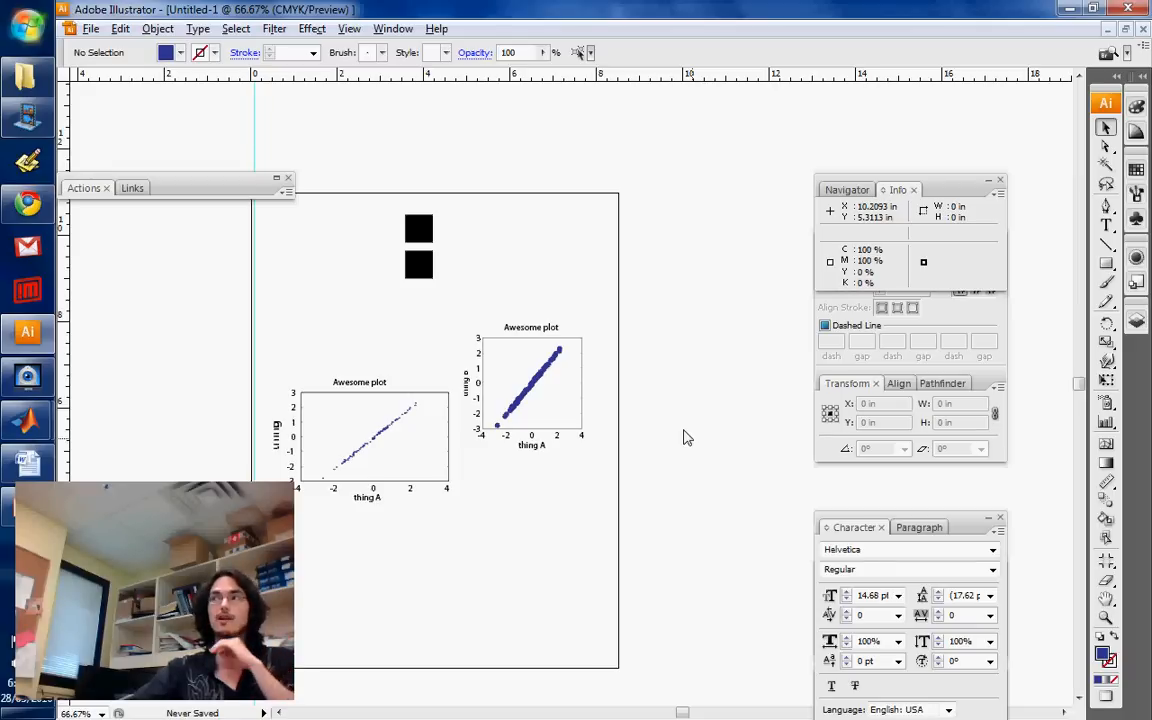
scroll("down", 3)
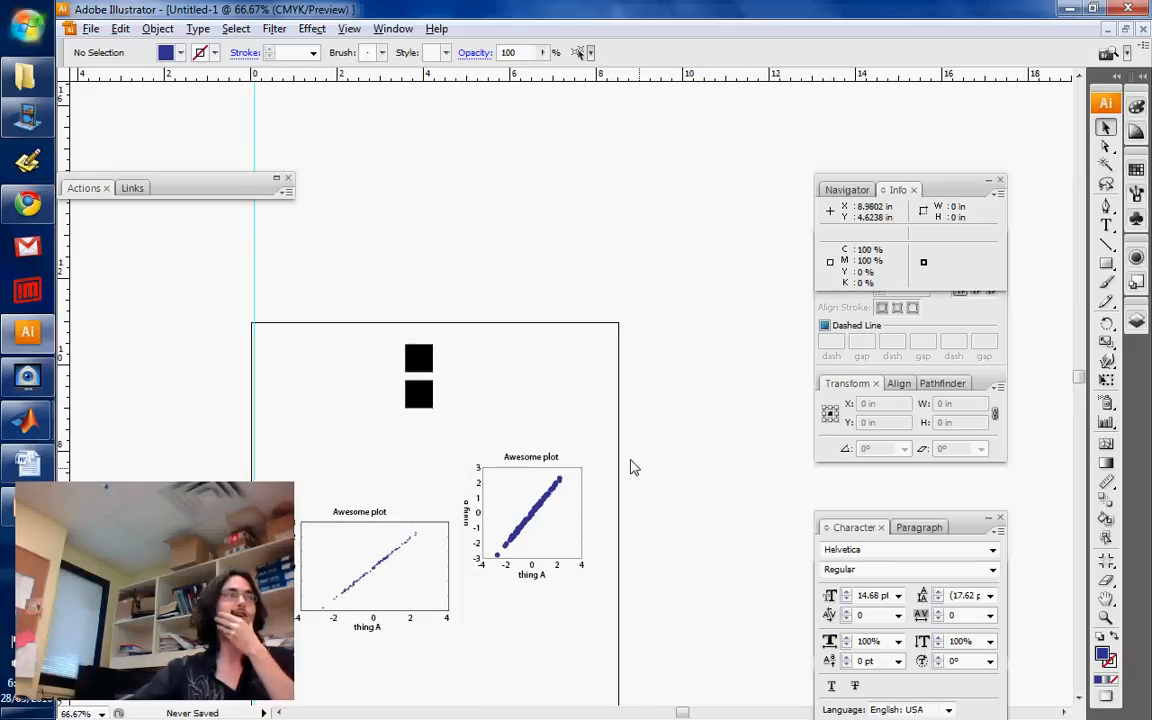
mouse_move(1080, 333)
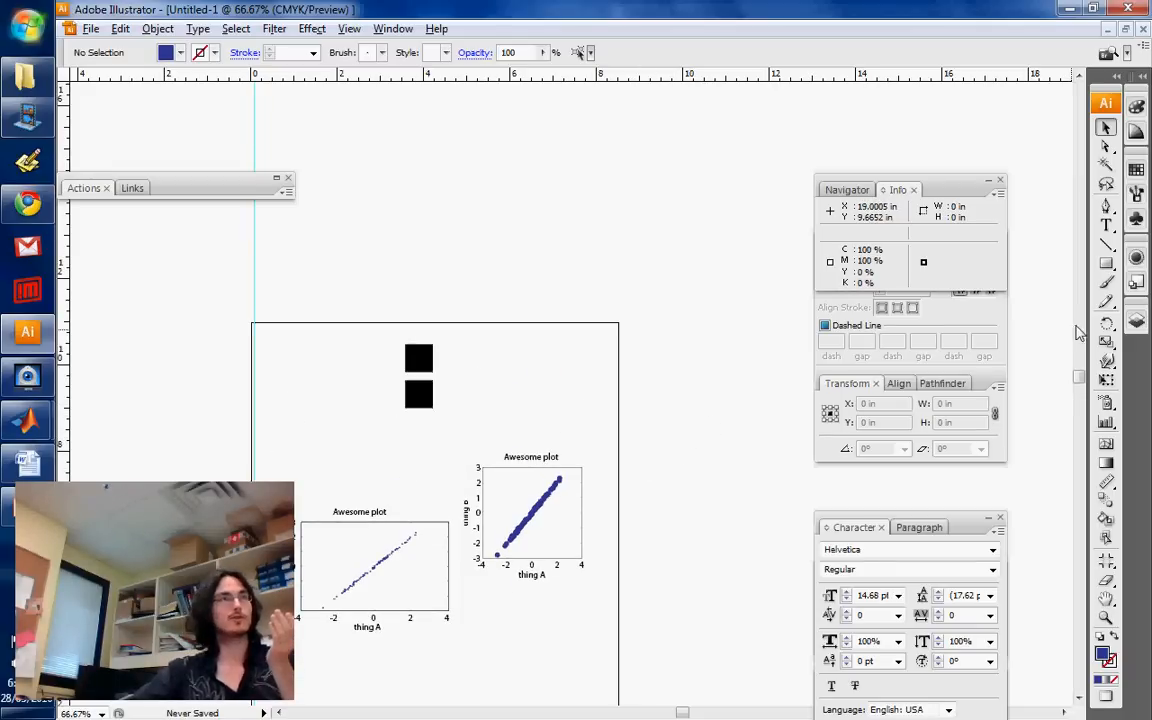
mouse_move(1106, 226)
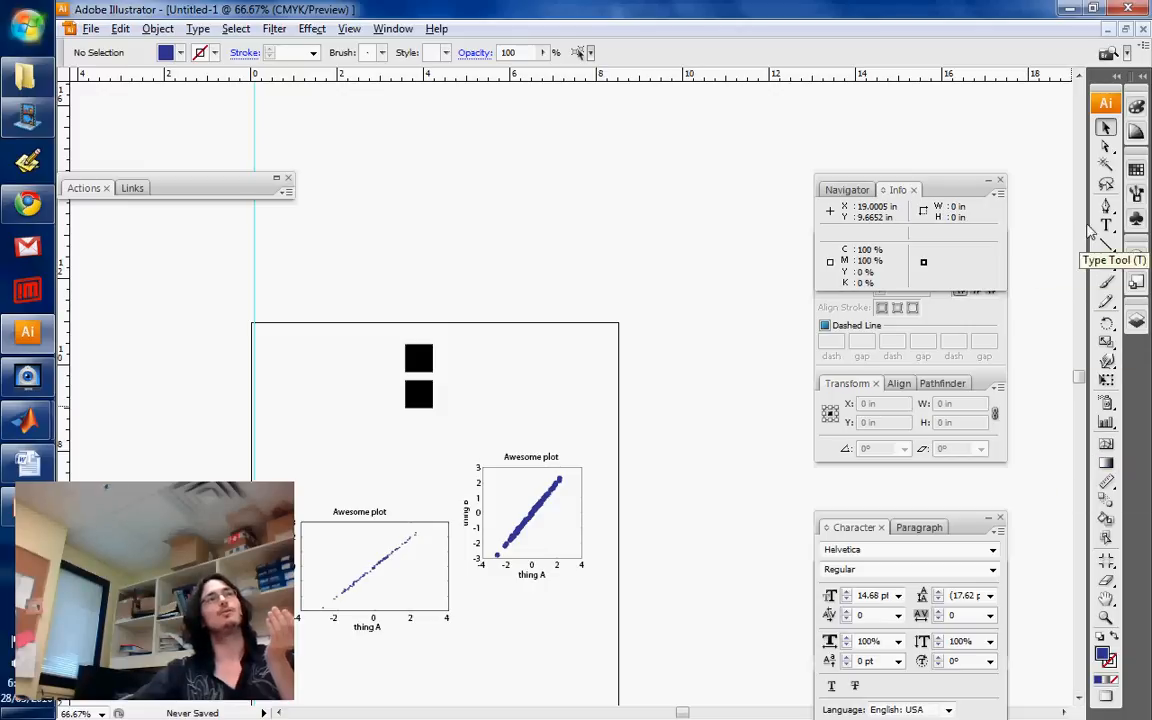
mouse_move(783, 392)
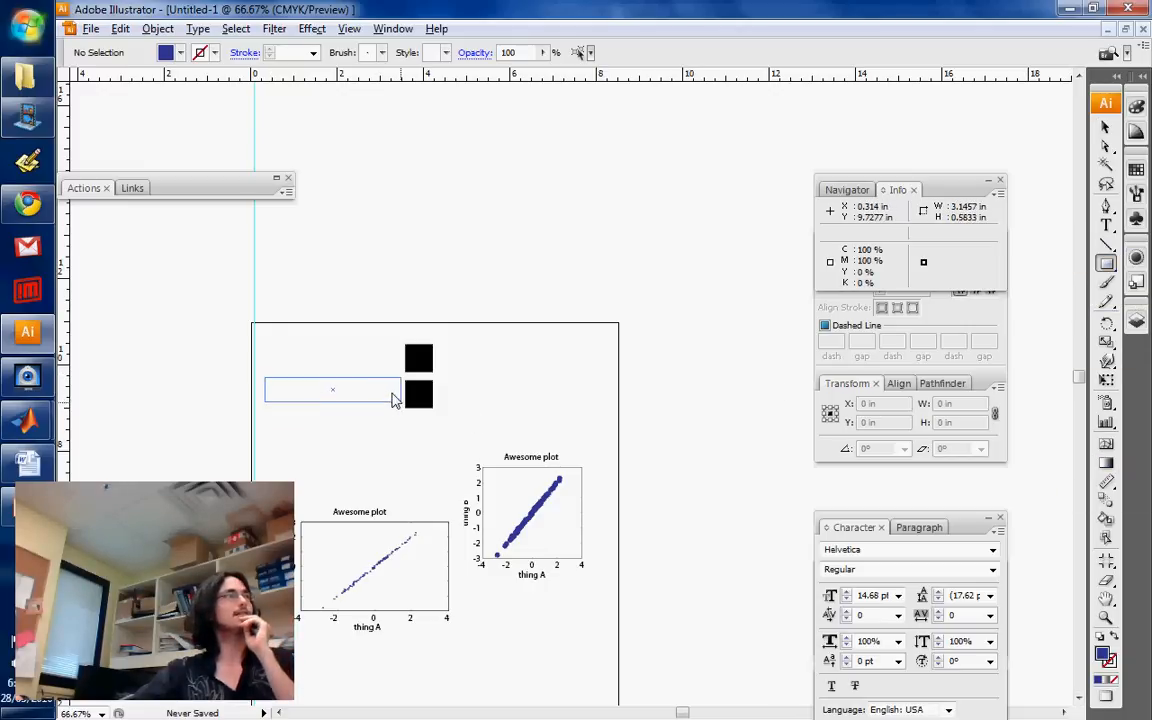
left_click(332, 389)
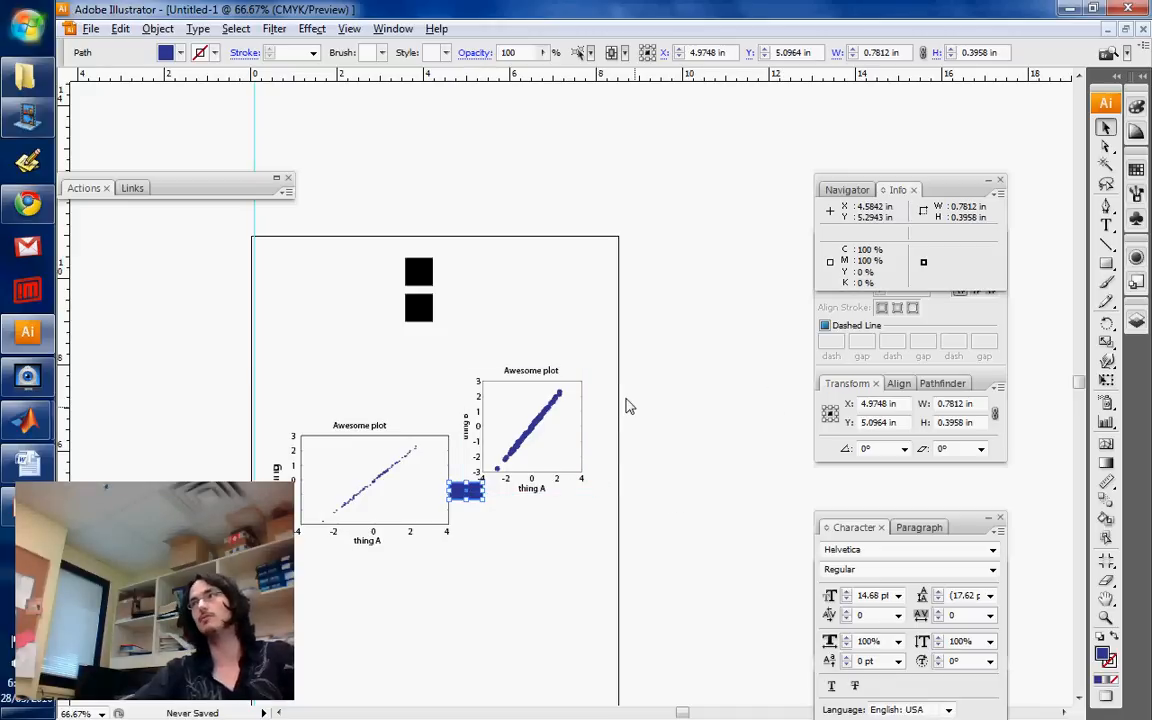
mouse_move(625, 408)
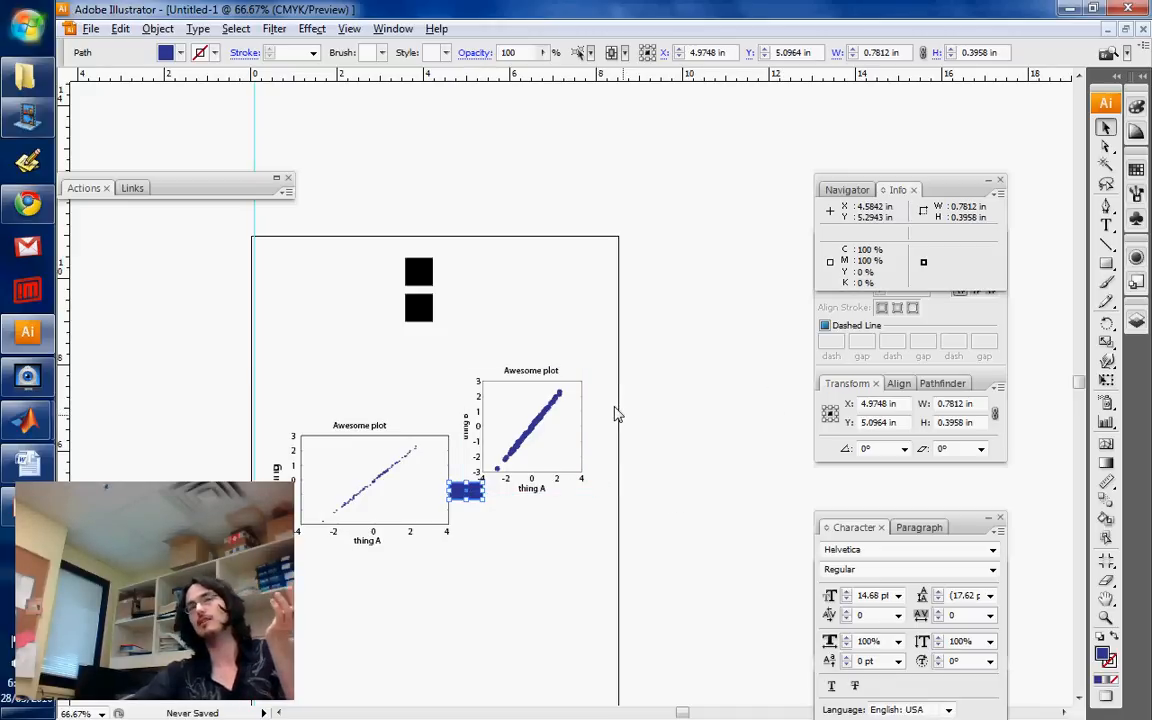
left_click(500, 519)
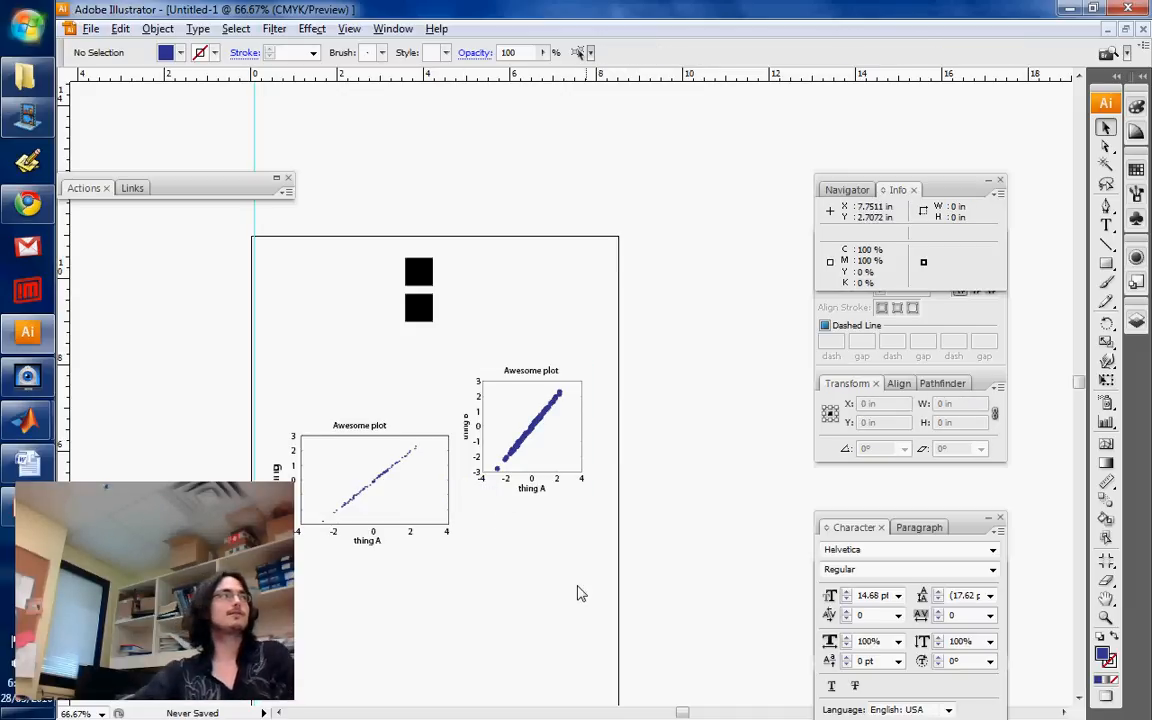
mouse_move(407, 588)
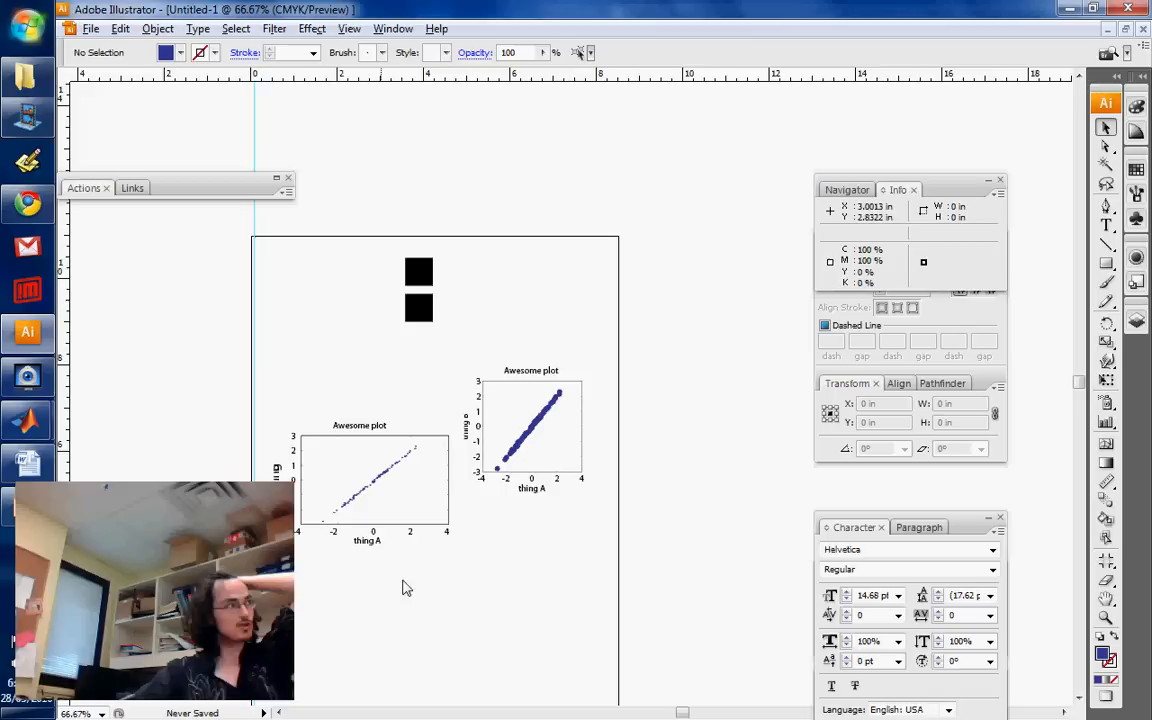
left_click(27, 376)
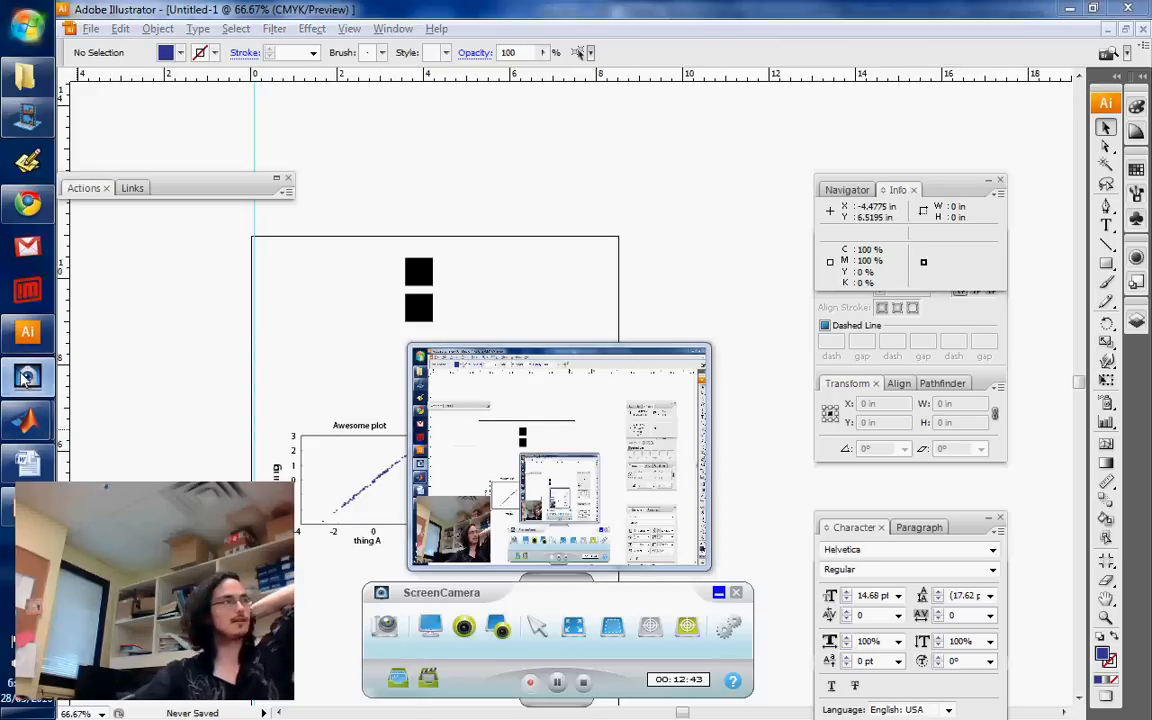